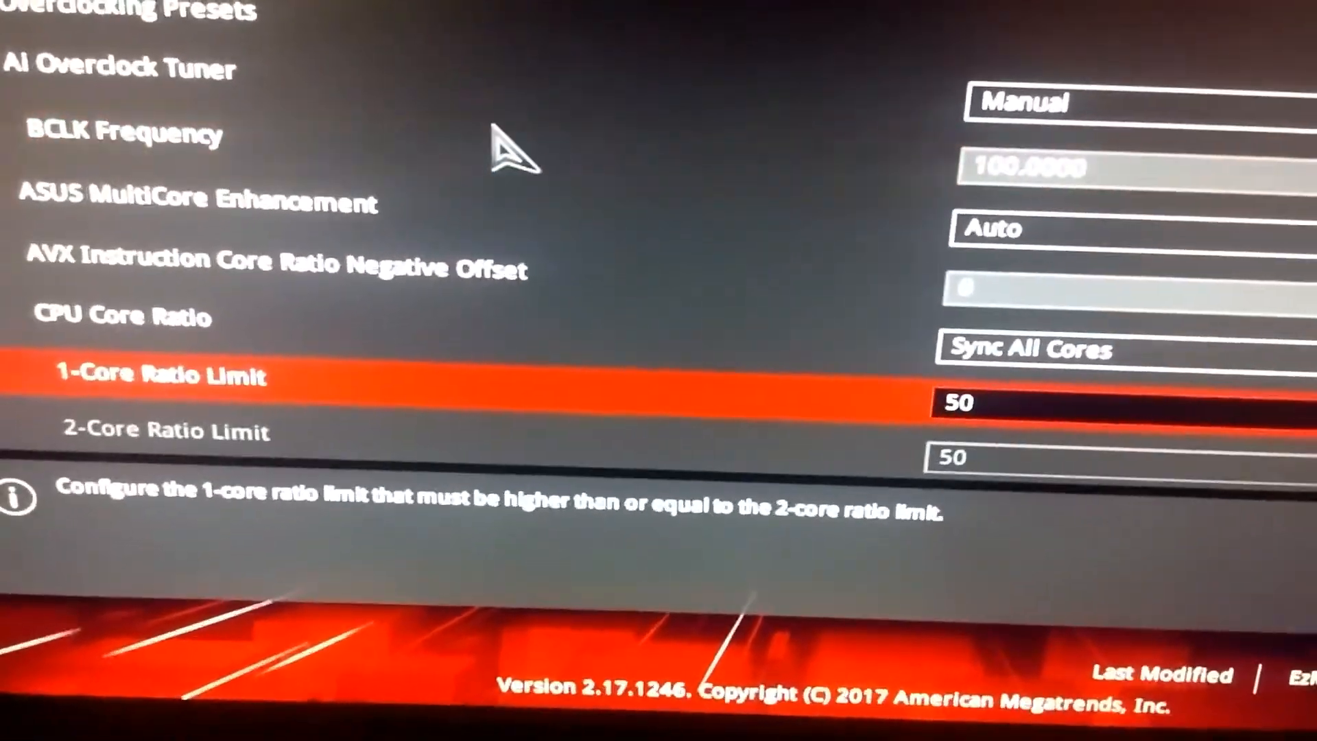
Step: Scroll down the Ai Tweaker list and open DRAM Timing Control
scroll(down, 3)
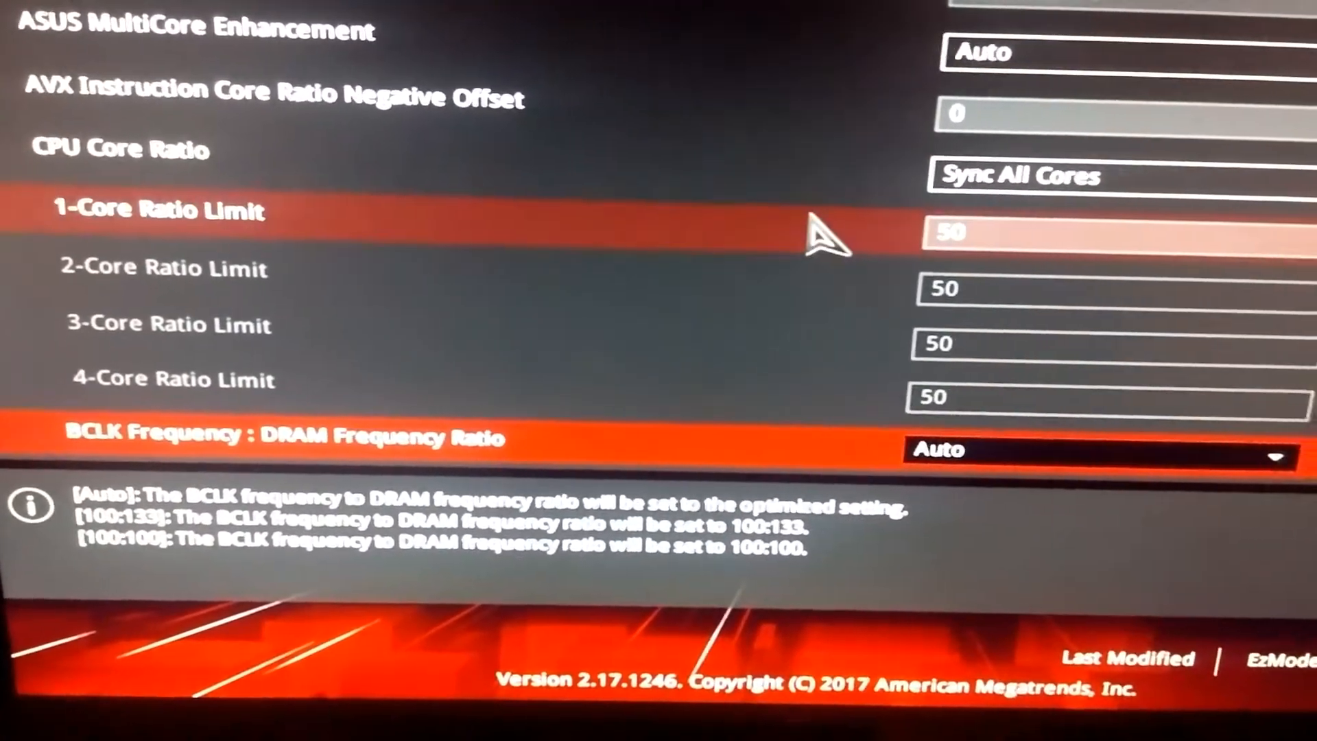
scroll(down, 3)
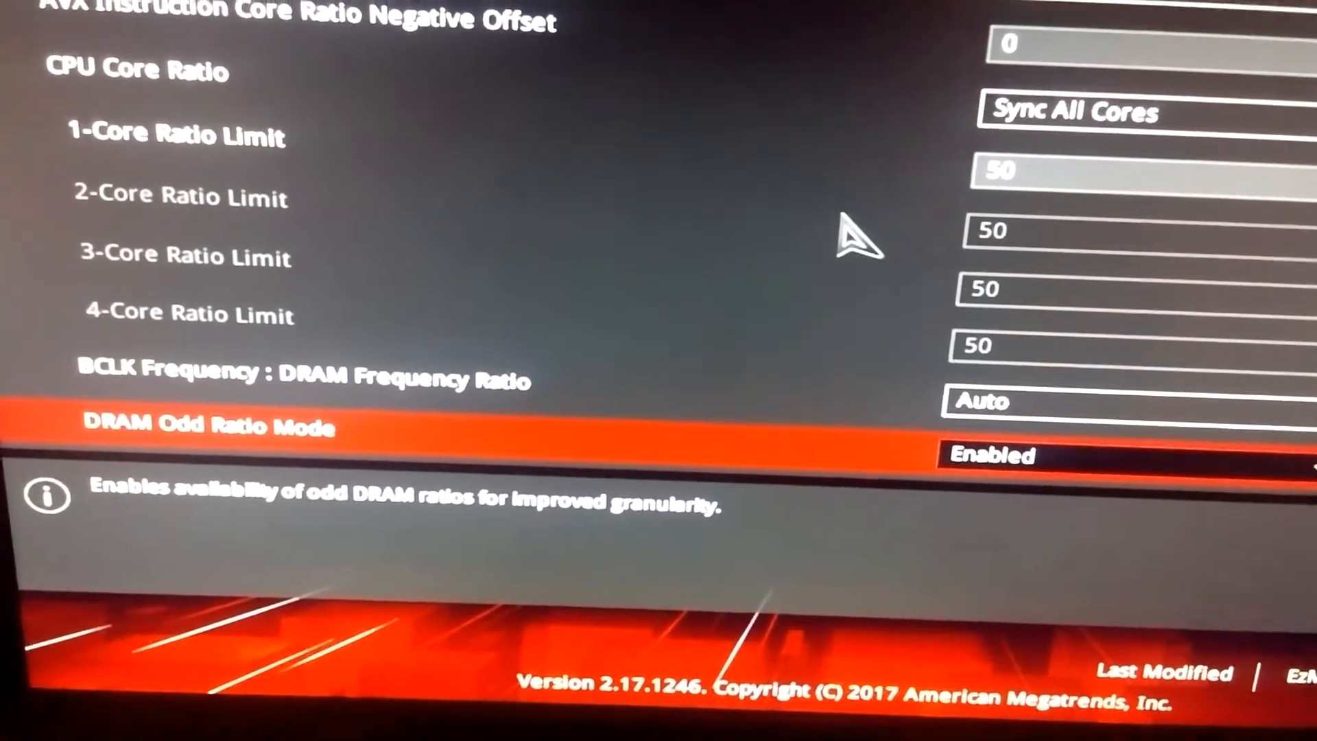
key(Down)
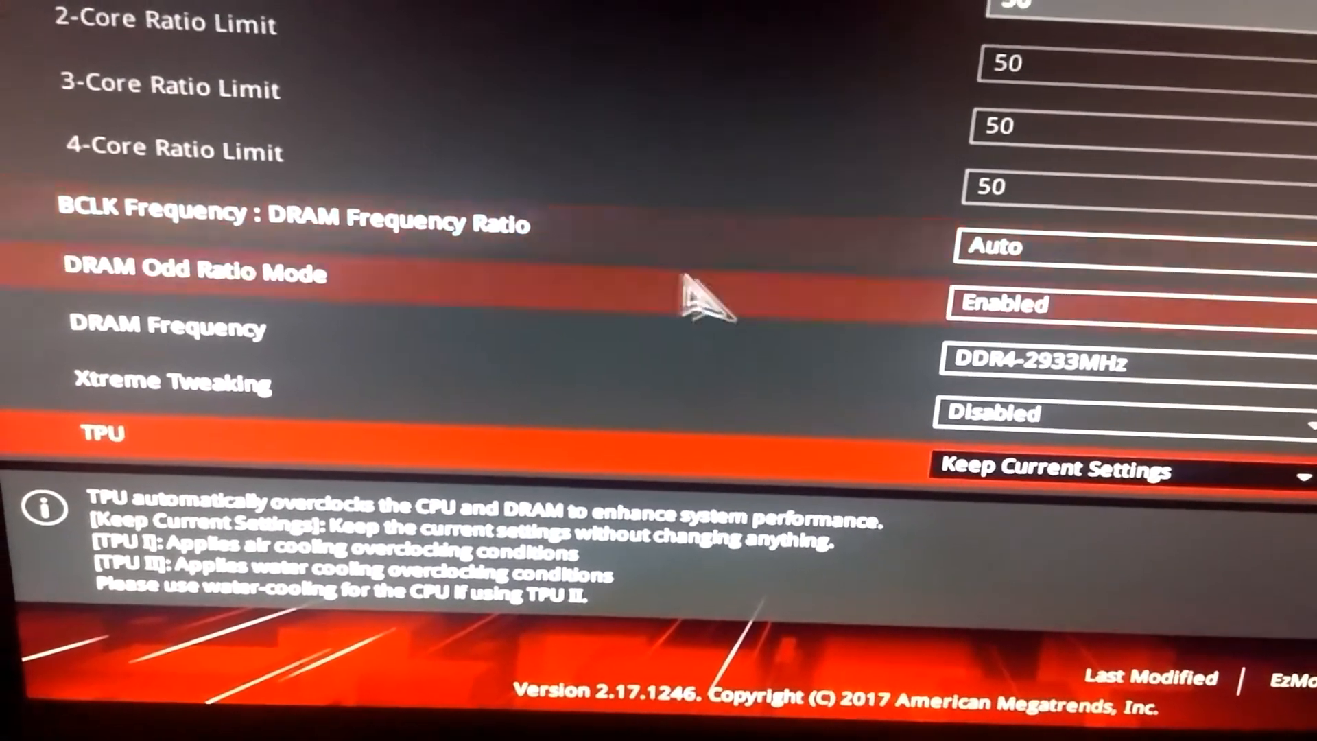
scroll(down, 3)
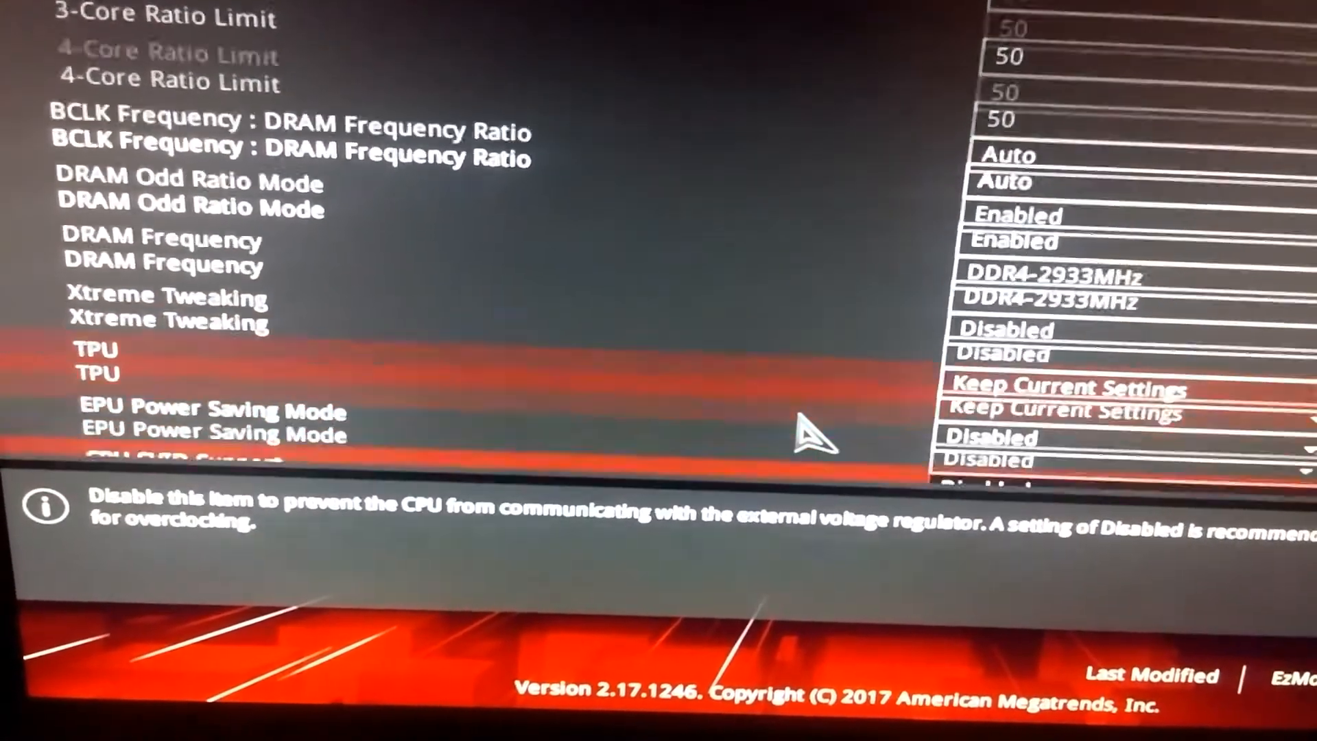
scroll(down, 3)
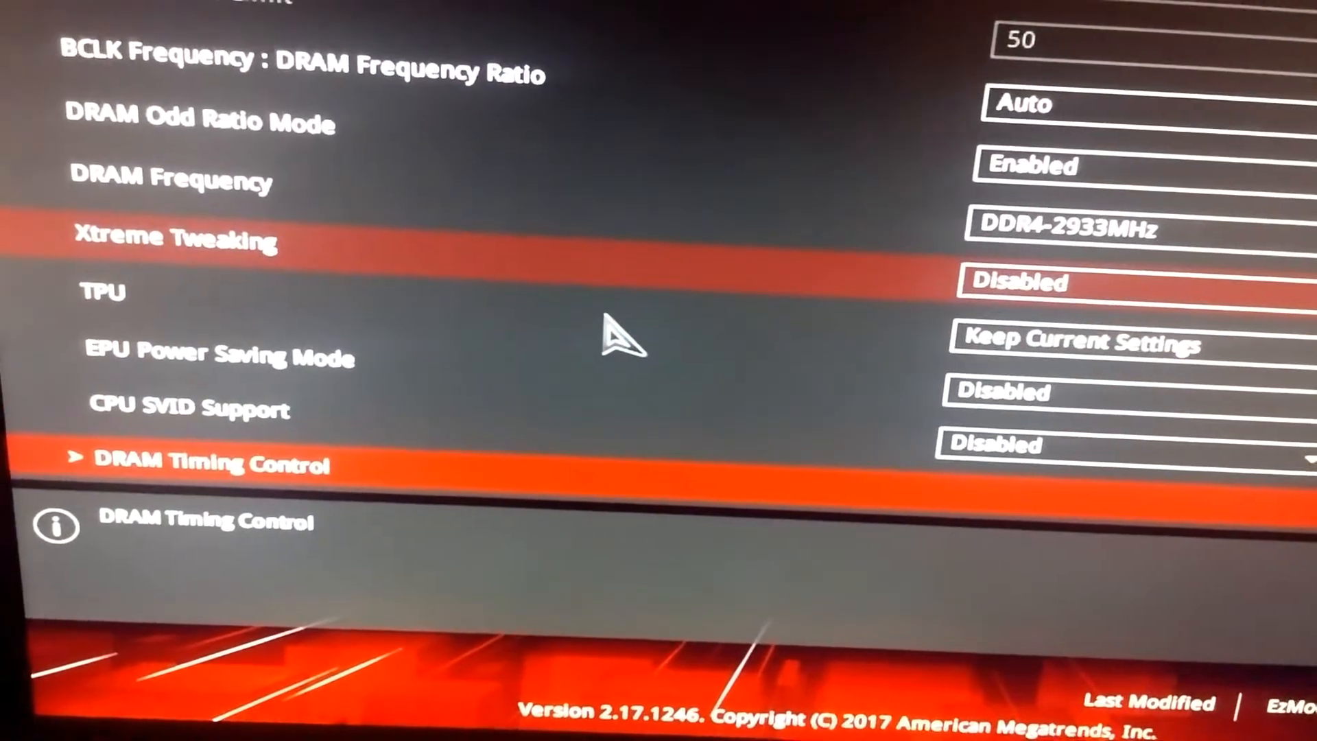
key(Down)
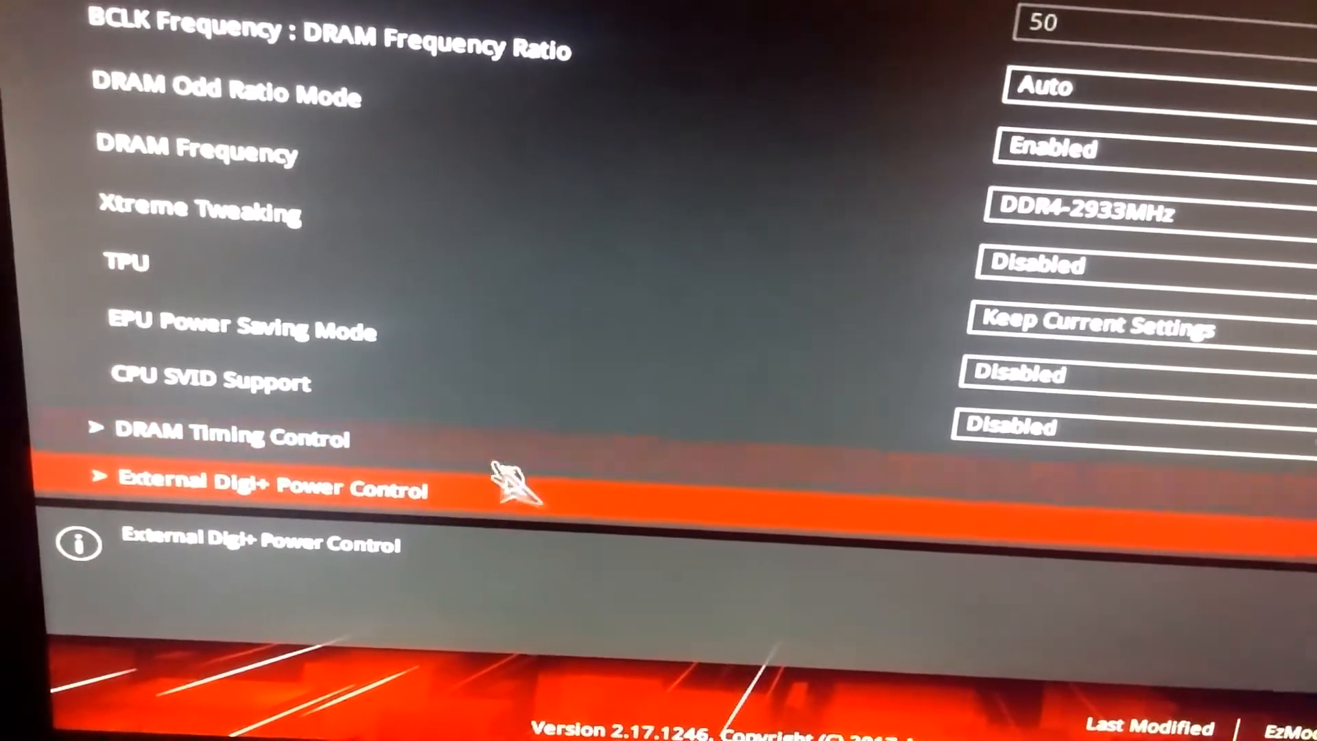
click(218, 436)
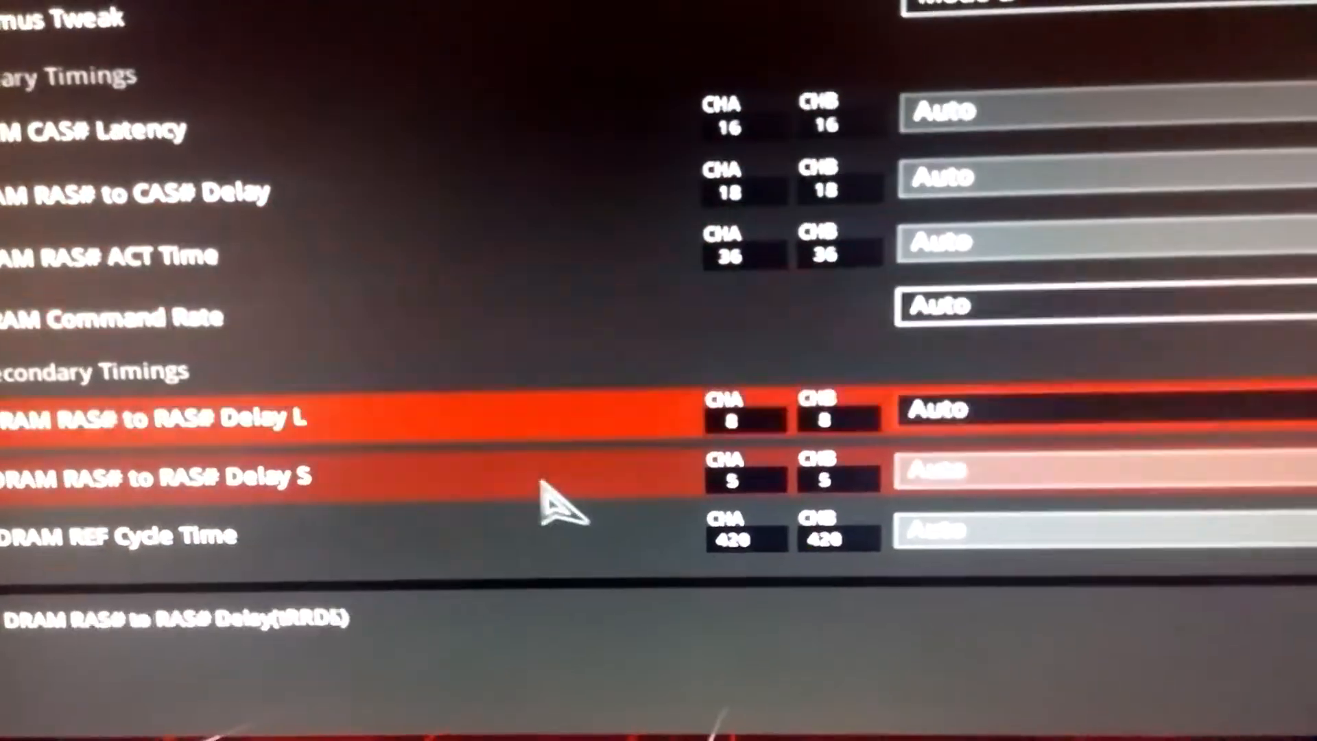
Step: Review the primary DRAM timings for both channels
scroll(down, 3)
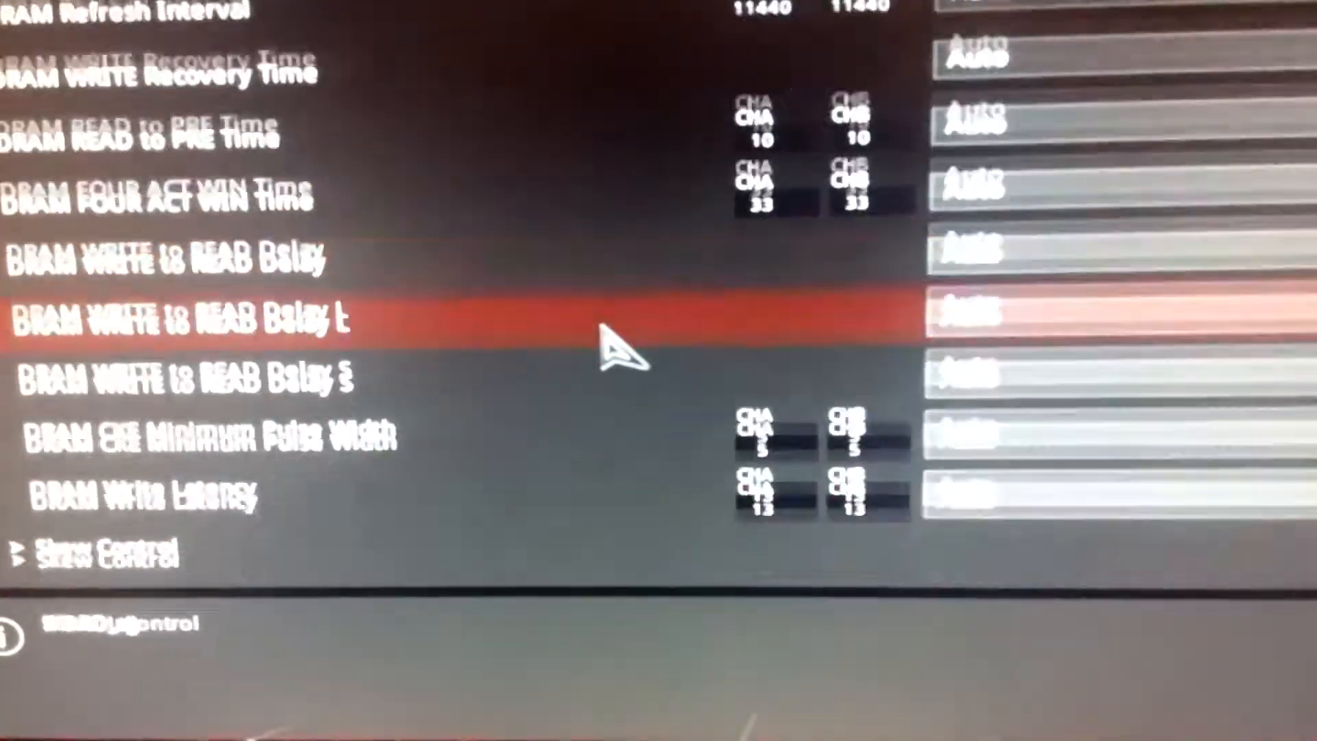
scroll(down, 3)
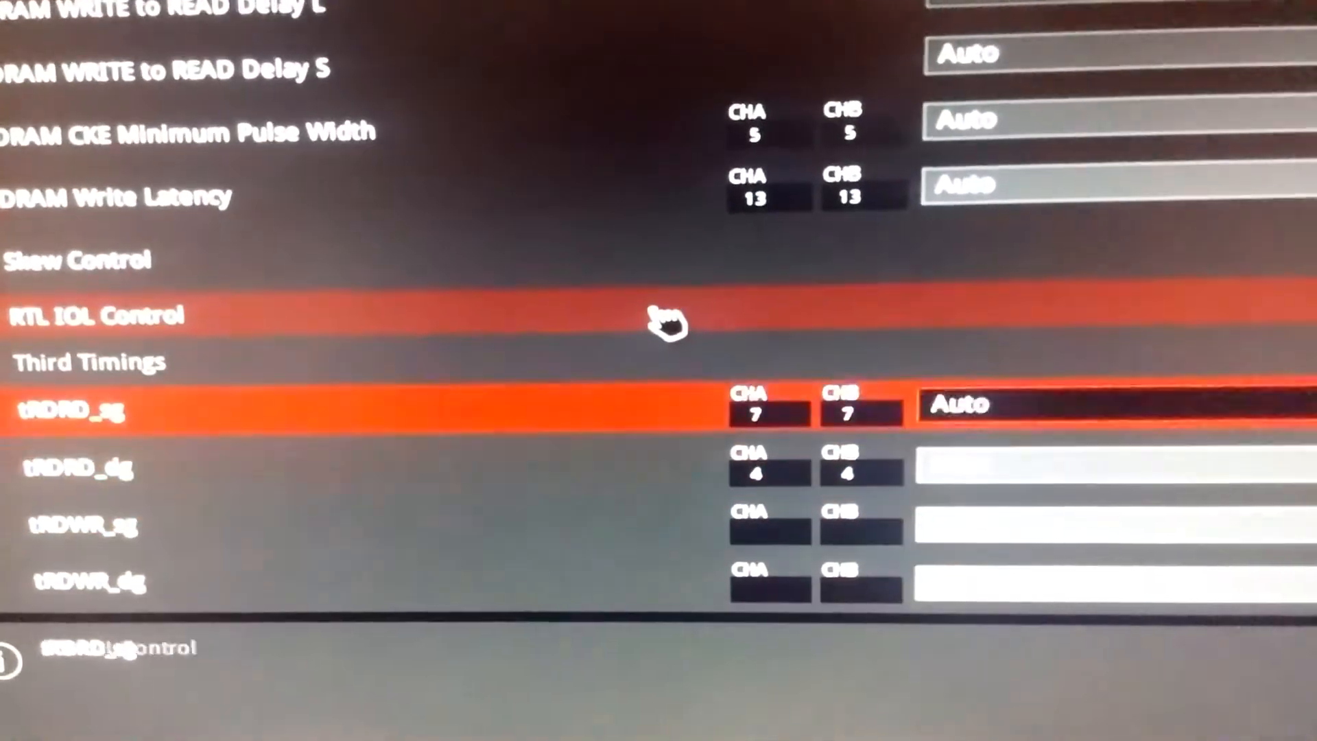
scroll(up, 3)
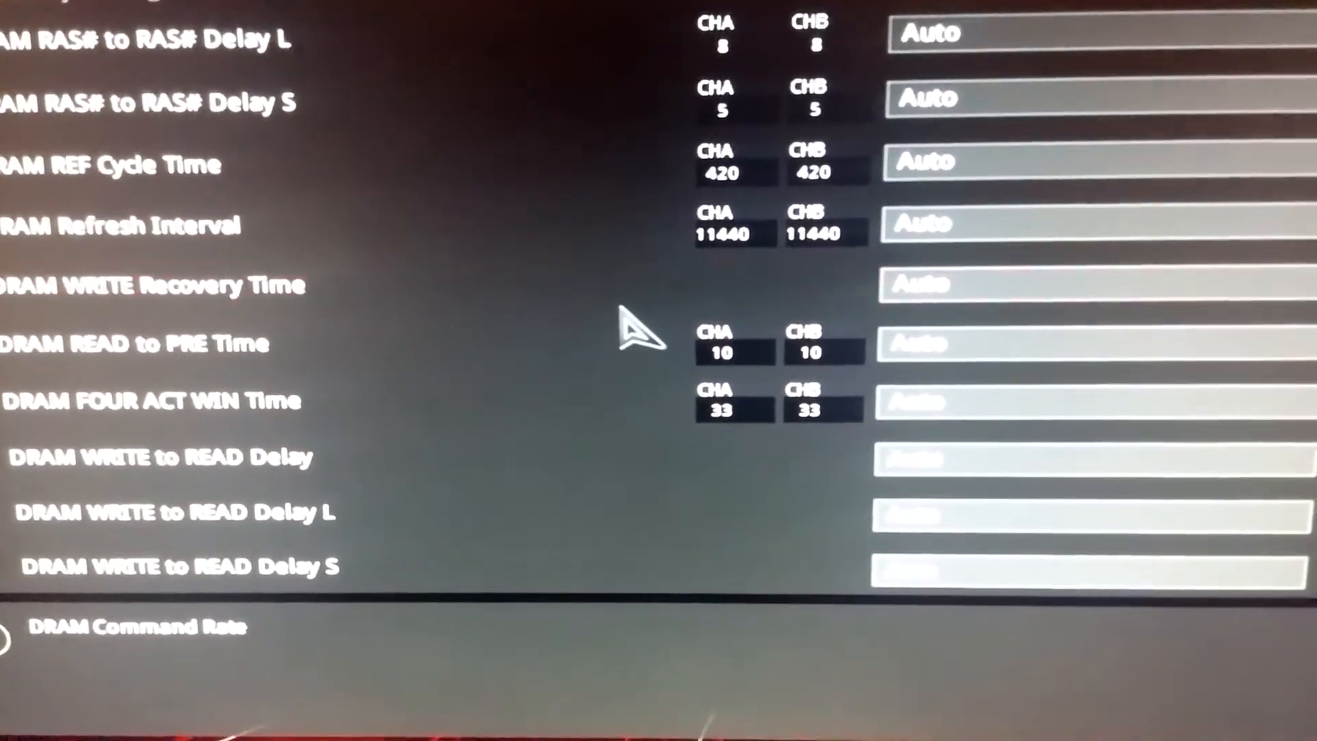
click(932, 395)
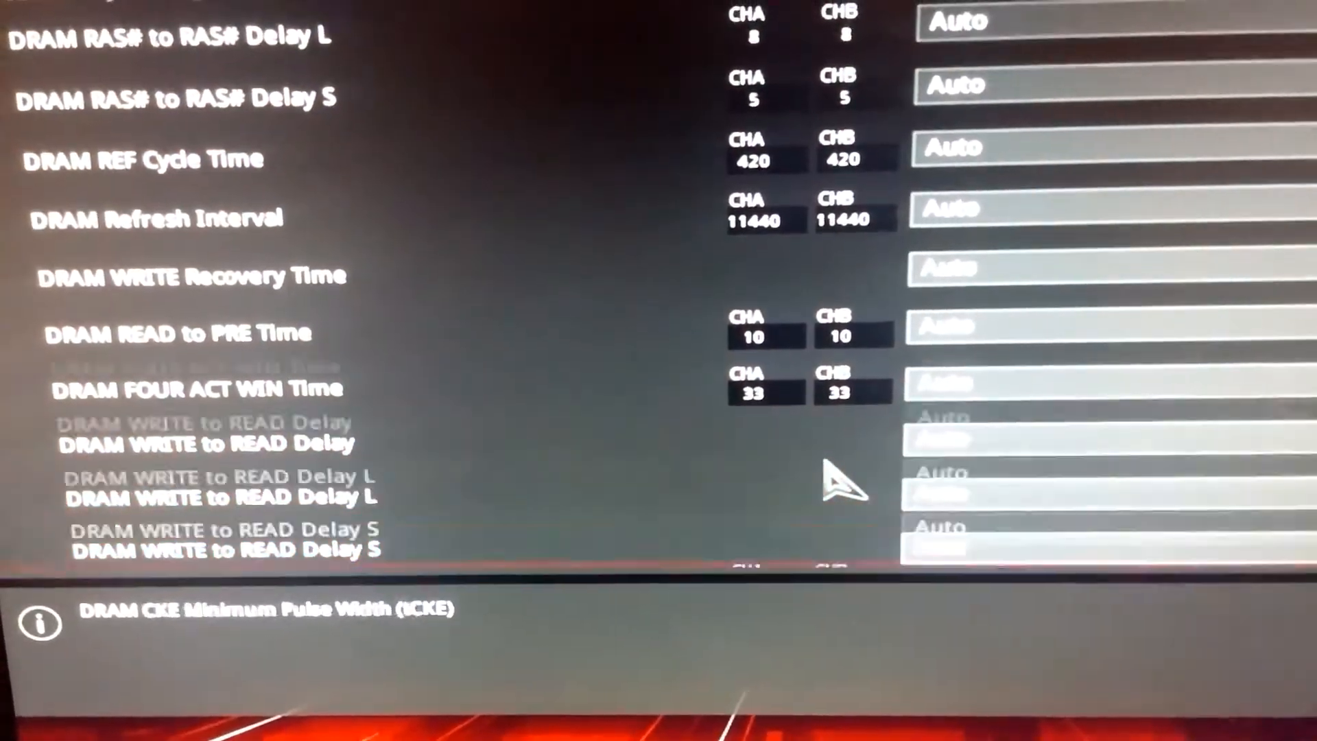
Step: Scroll through the secondary, third and Misc timings, all left on Auto
scroll(down, 3)
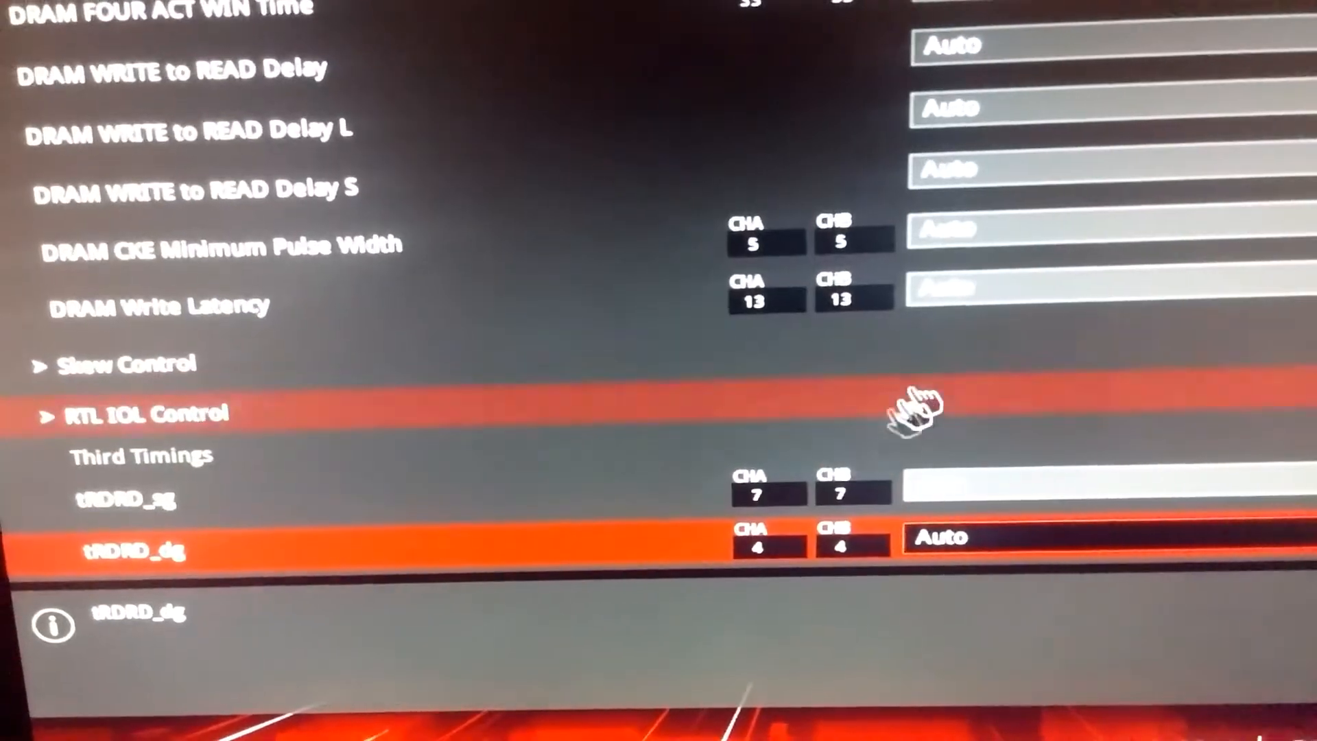
scroll(down, 3)
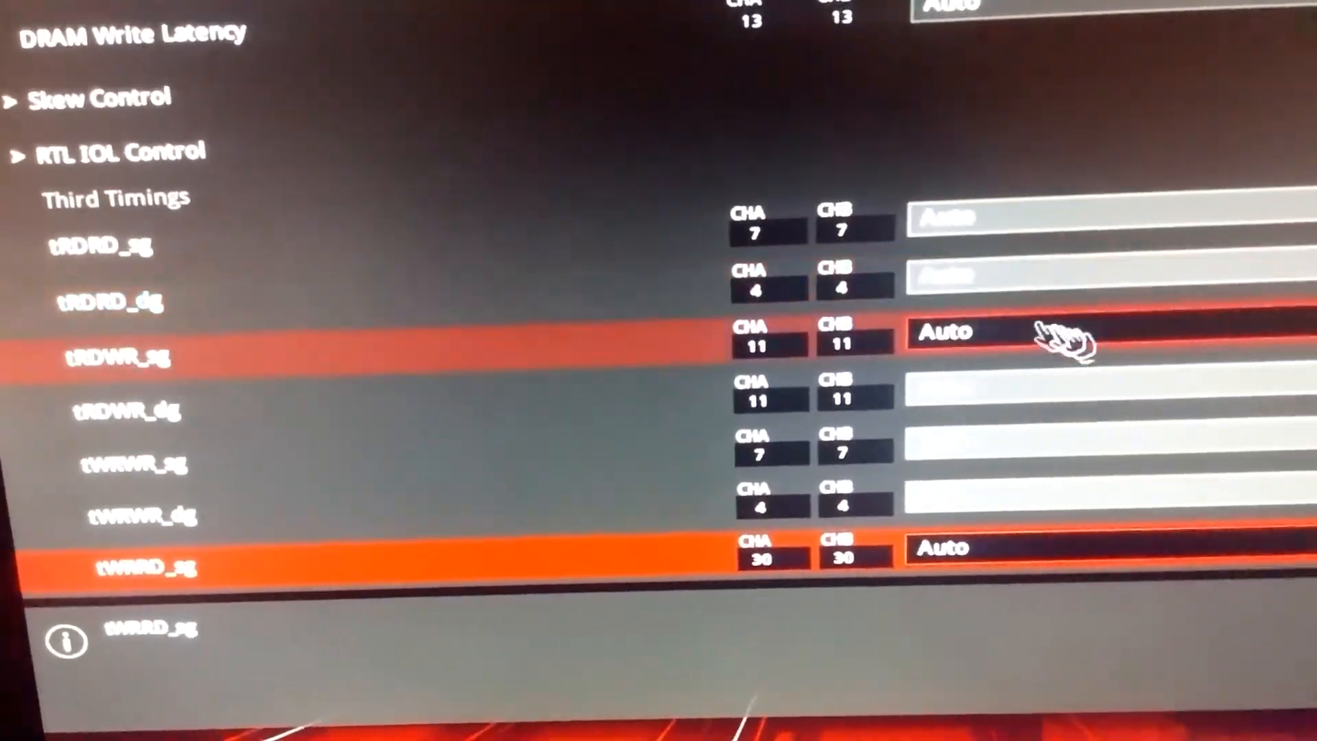
scroll(down, 3)
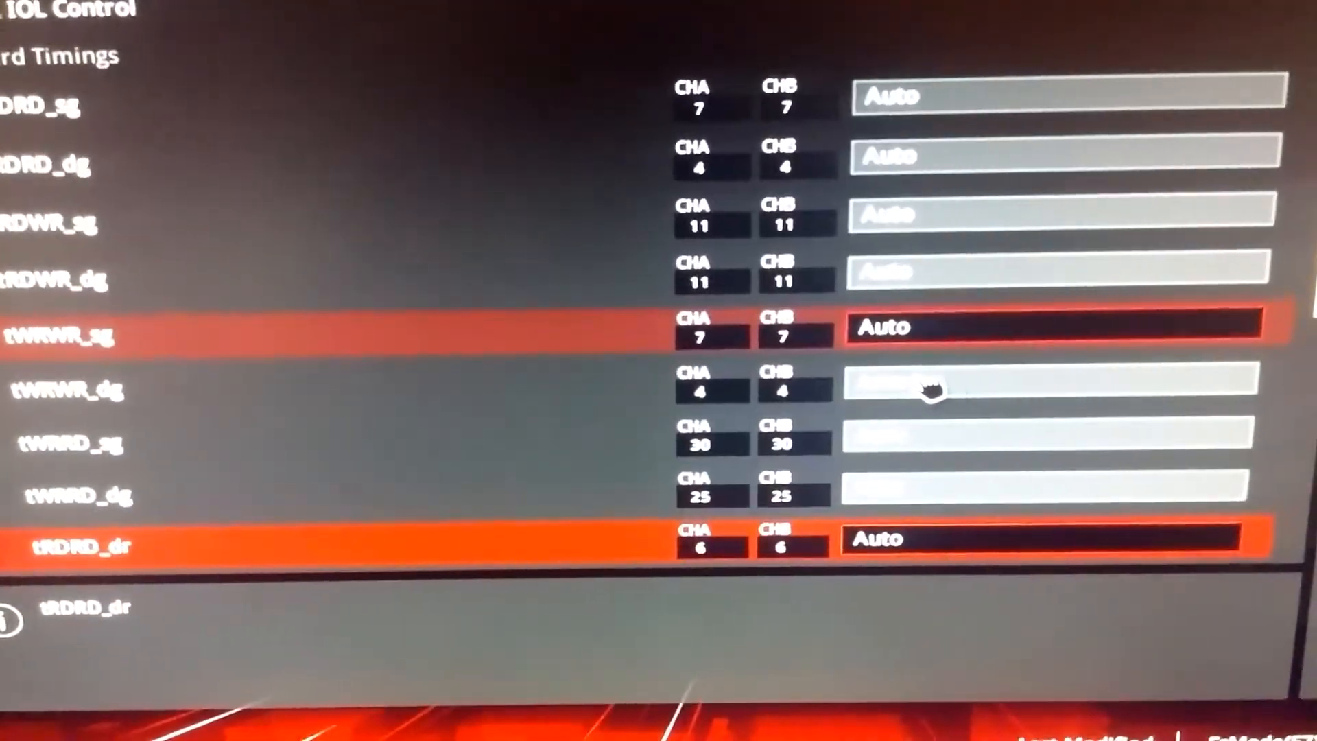
scroll(down, 3)
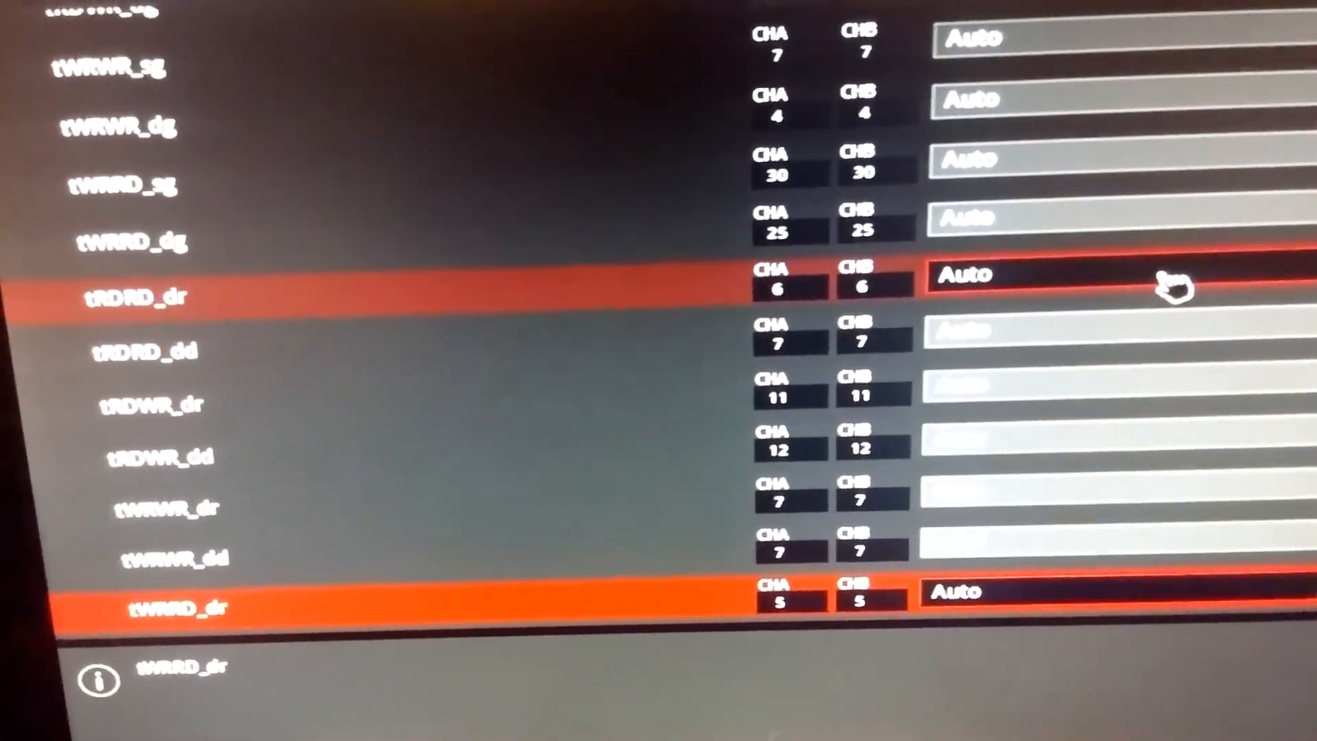
scroll(down, 3)
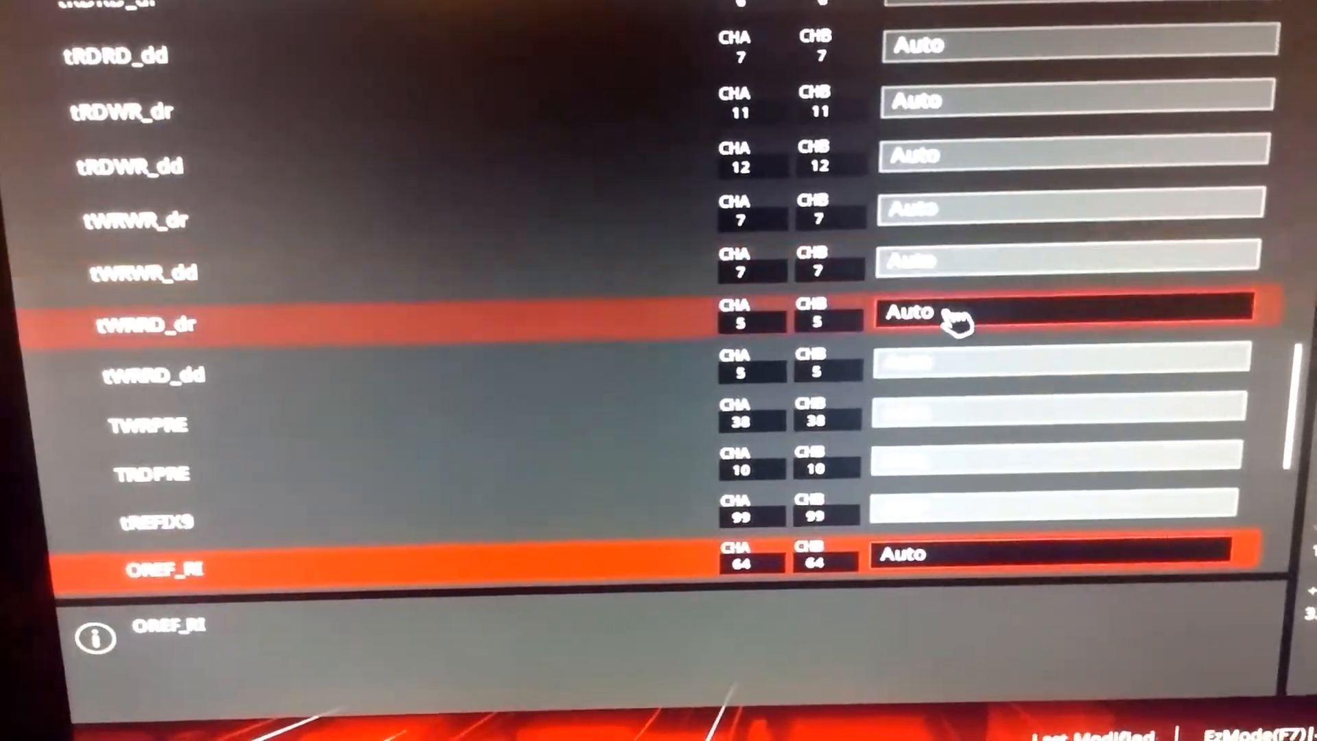
scroll(down, 3)
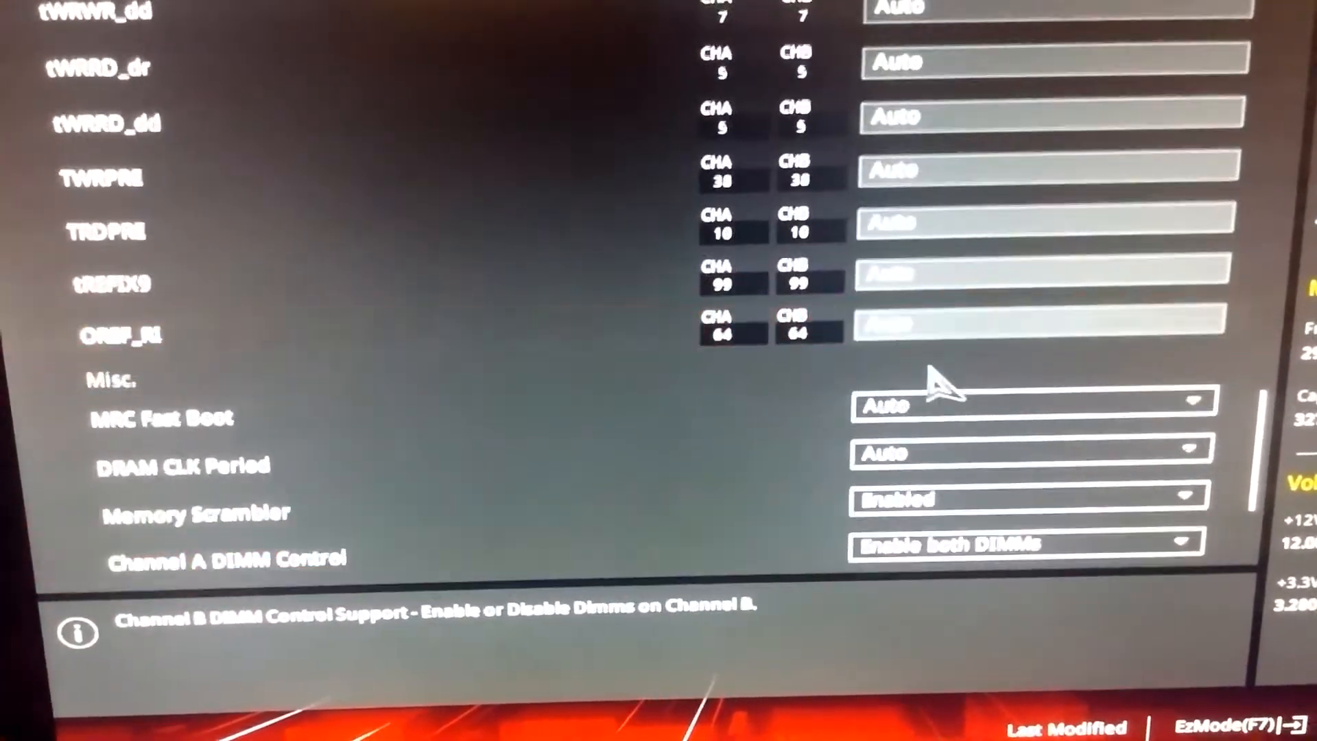
scroll(down, 3)
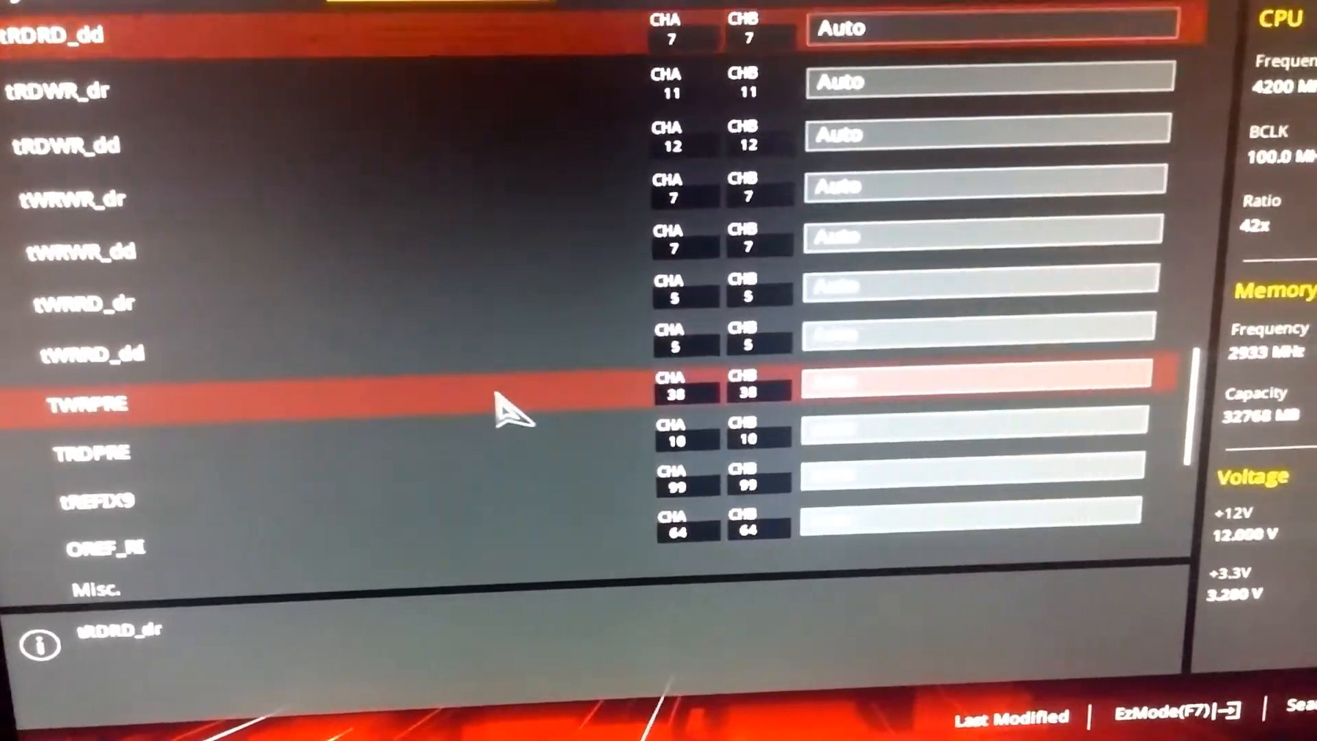
scroll(up, 3)
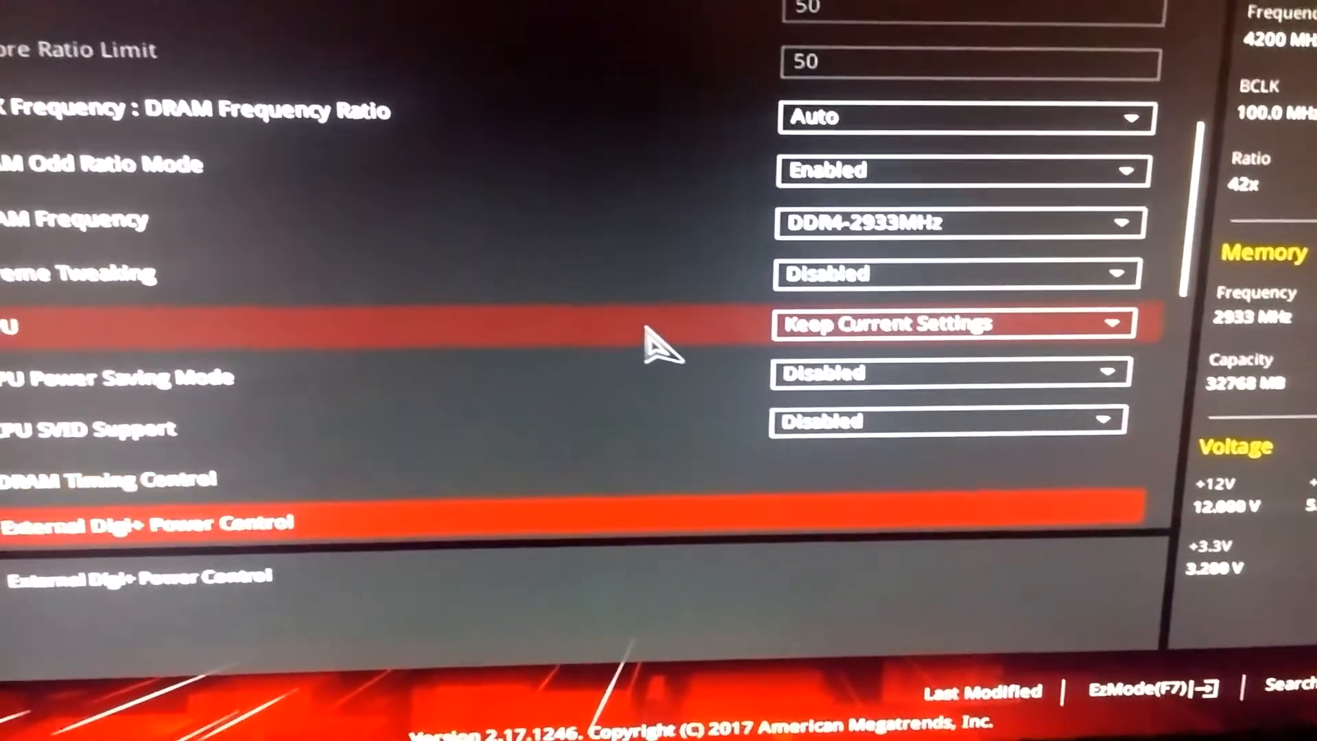
scroll(down, 3)
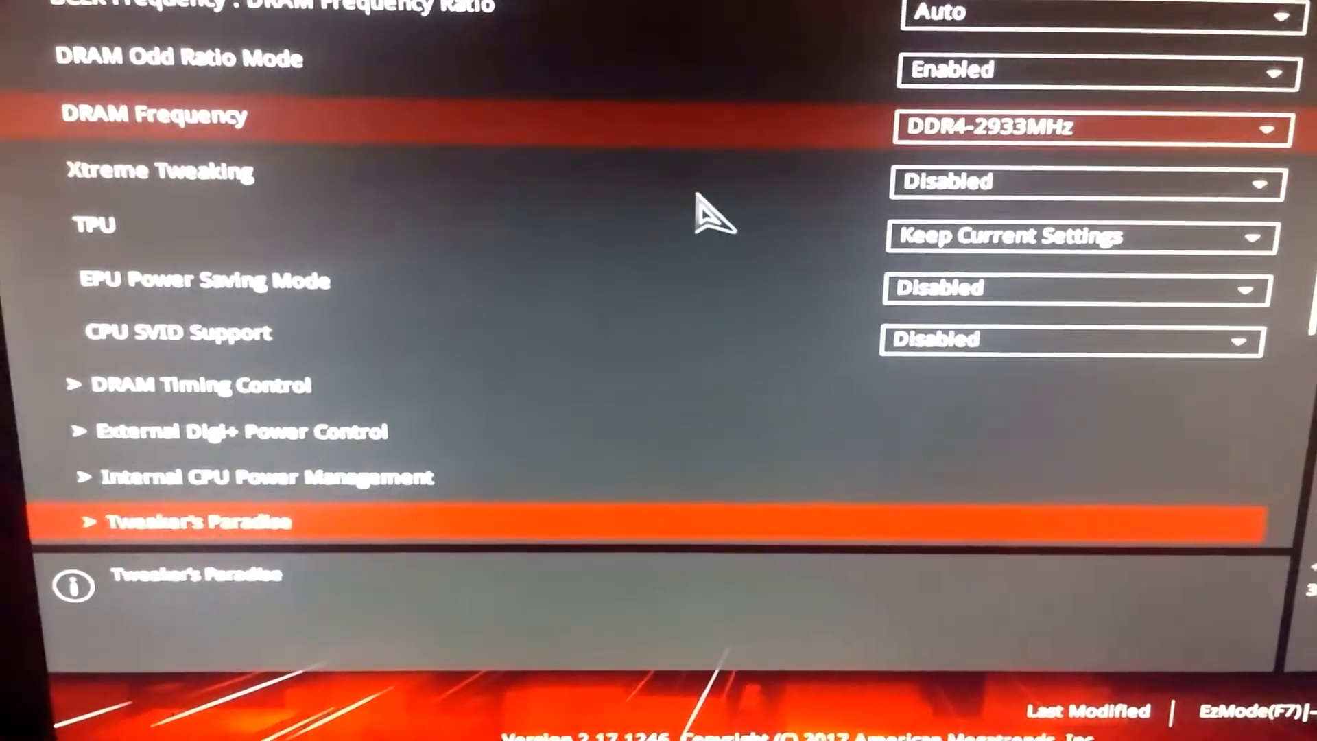
scroll(down, 3)
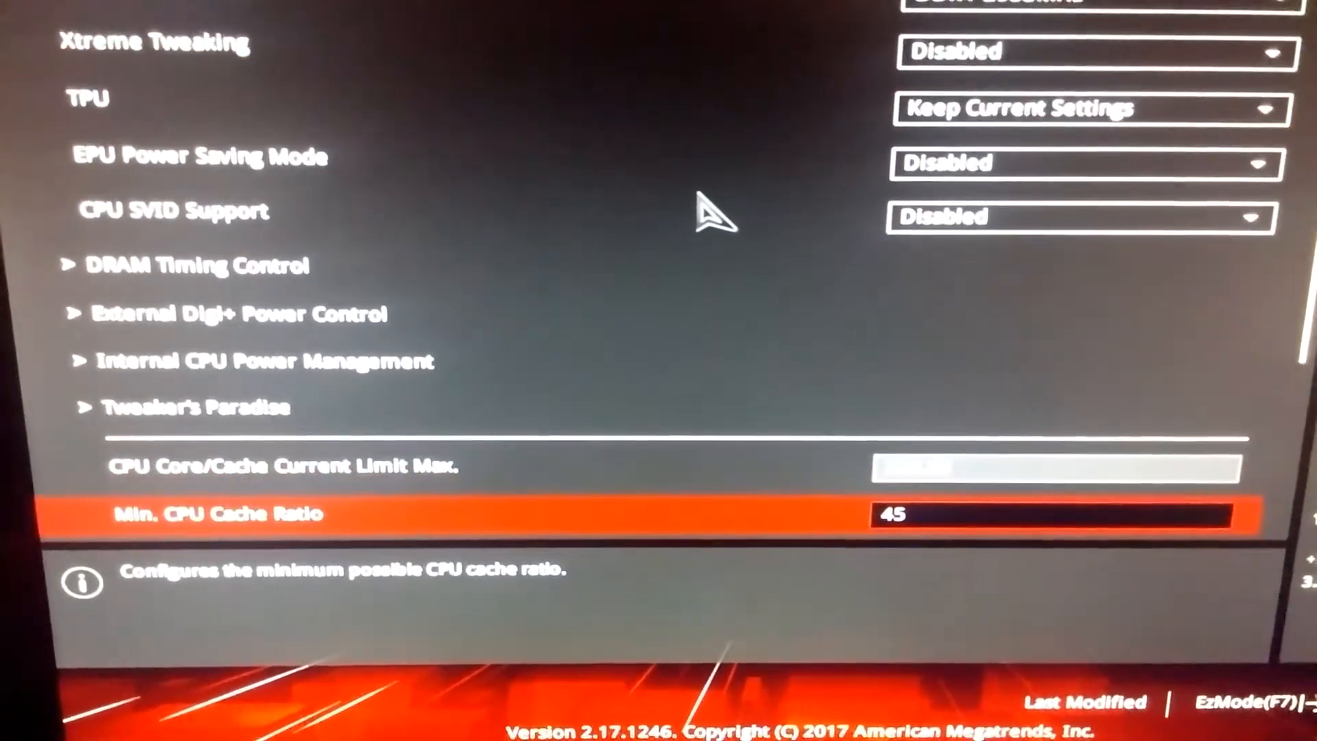
scroll(down, 3)
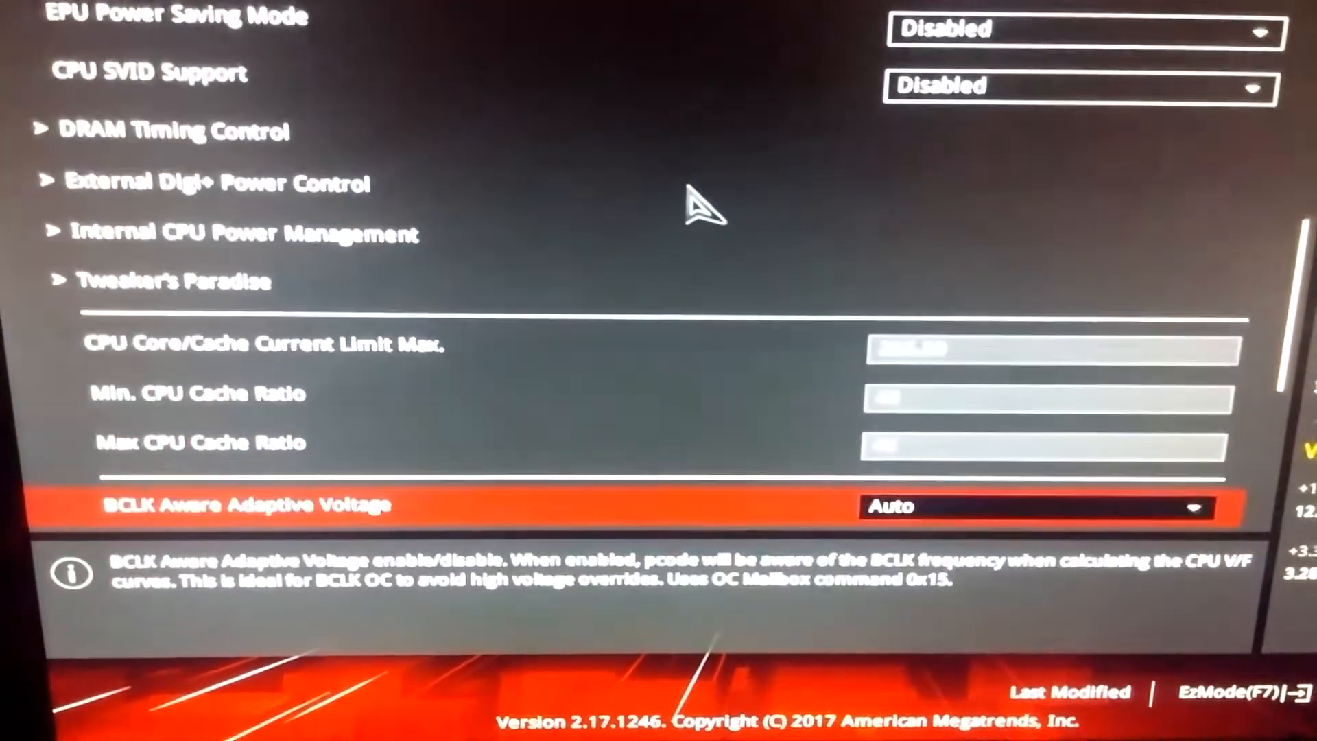
scroll(down, 3)
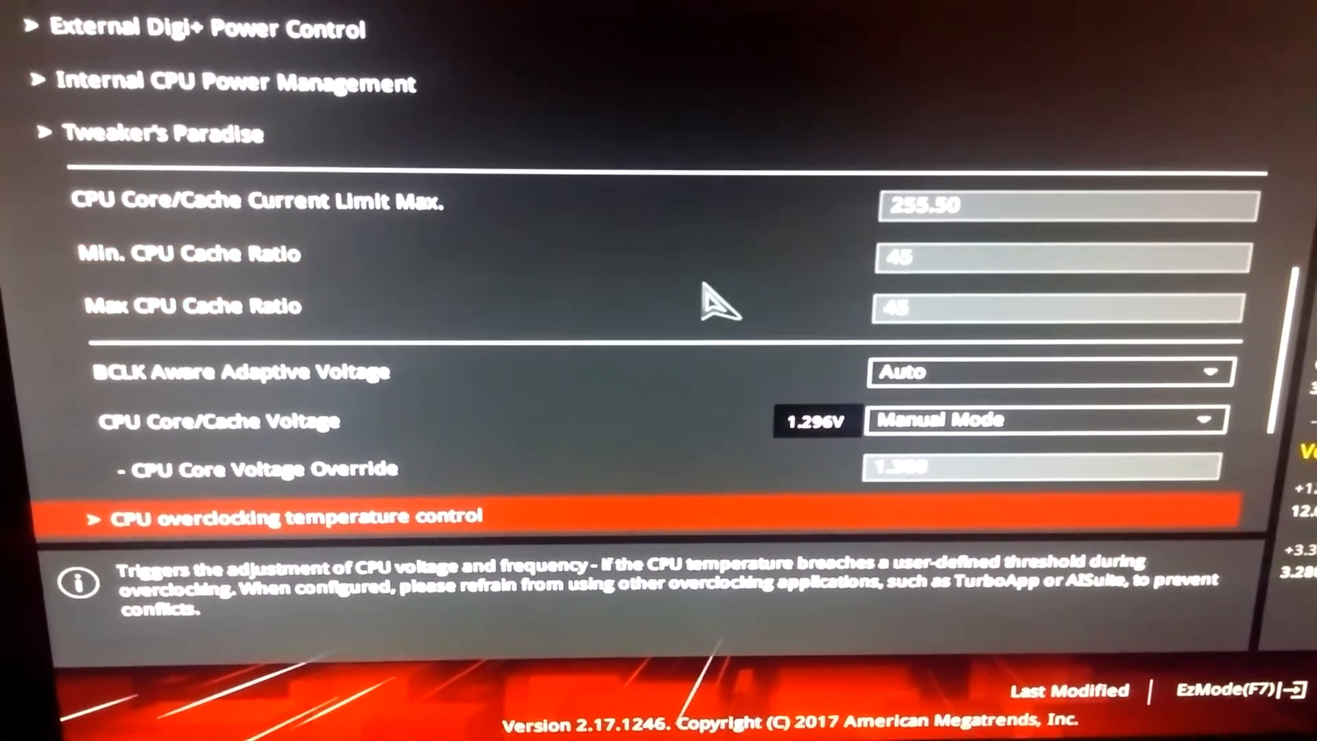
scroll(down, 3)
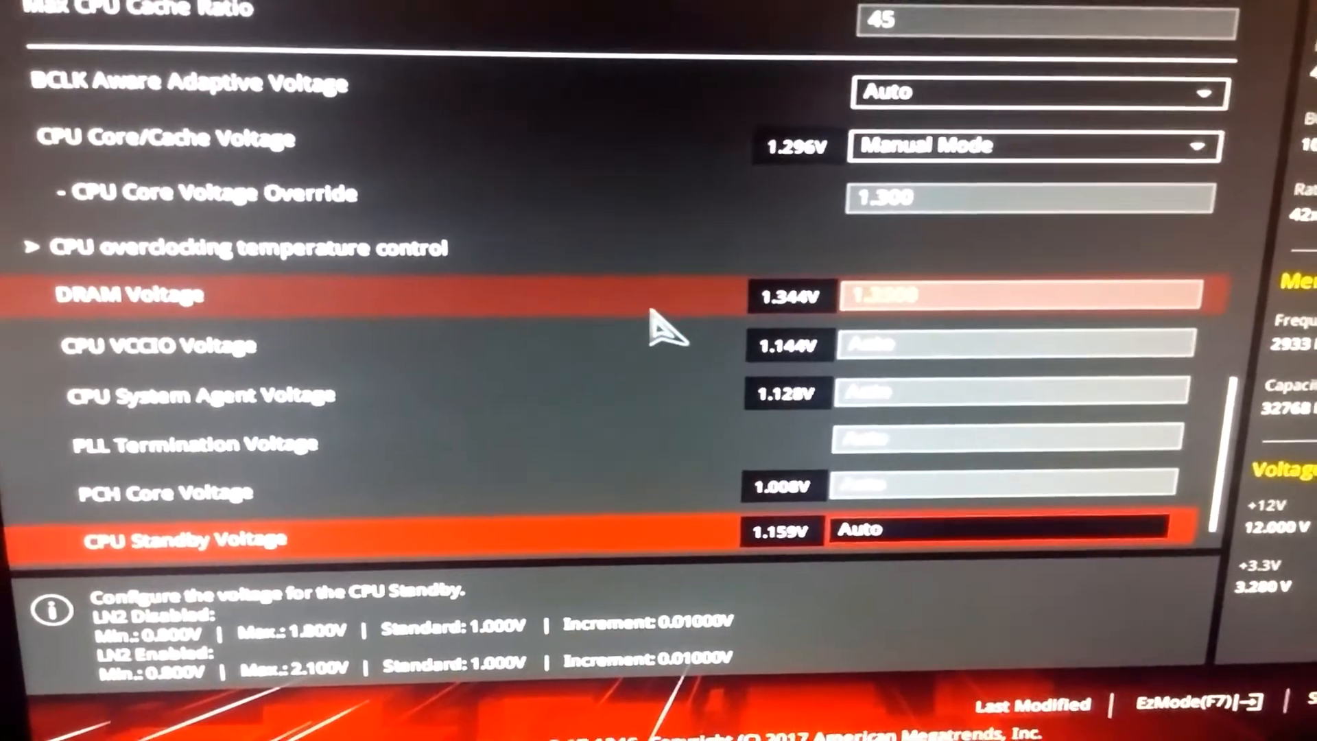
click(1008, 293)
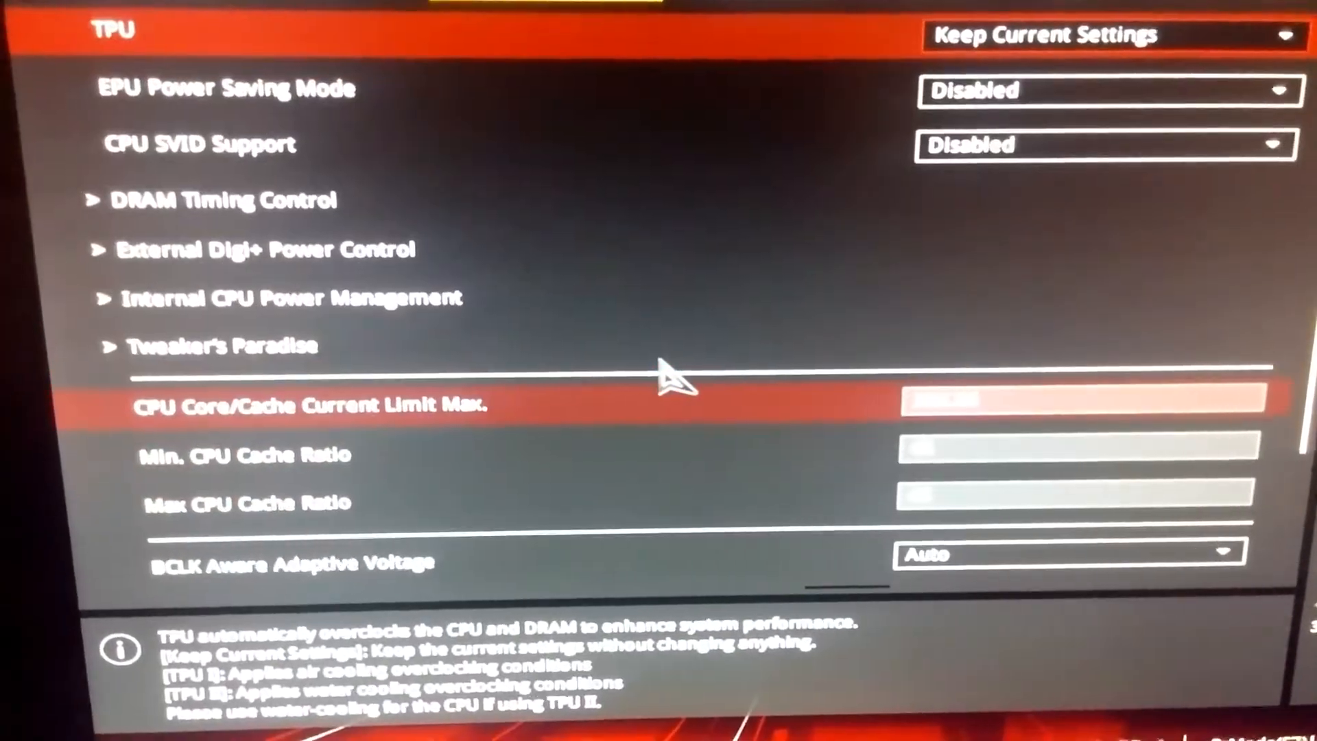
scroll(up, 3)
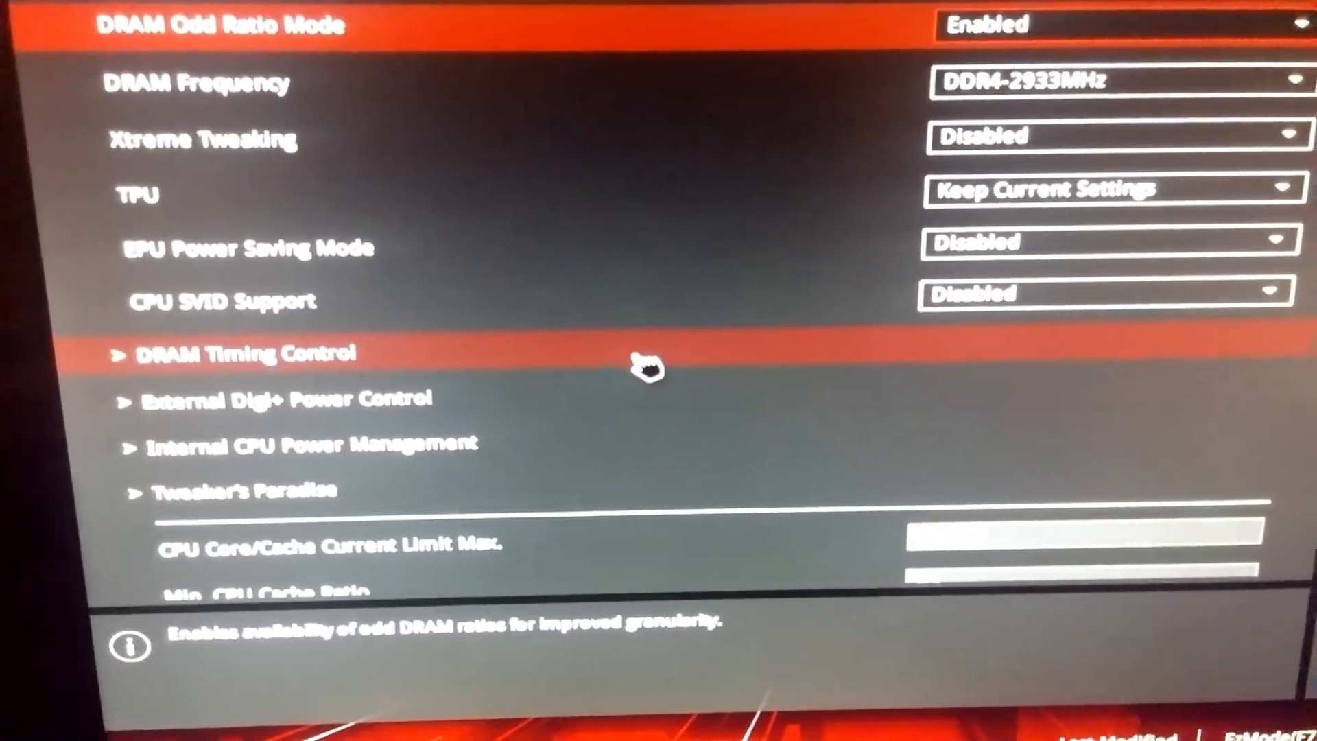
scroll(up, 3)
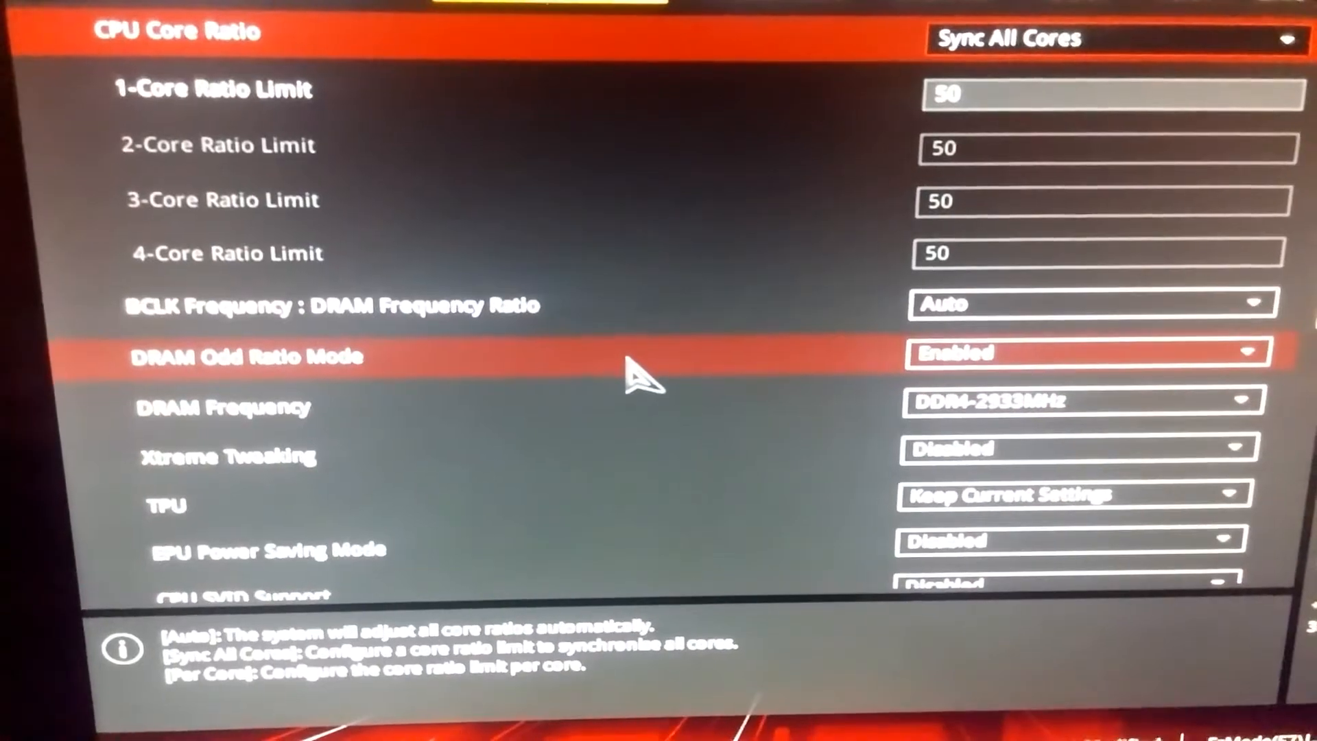
scroll(up, 3)
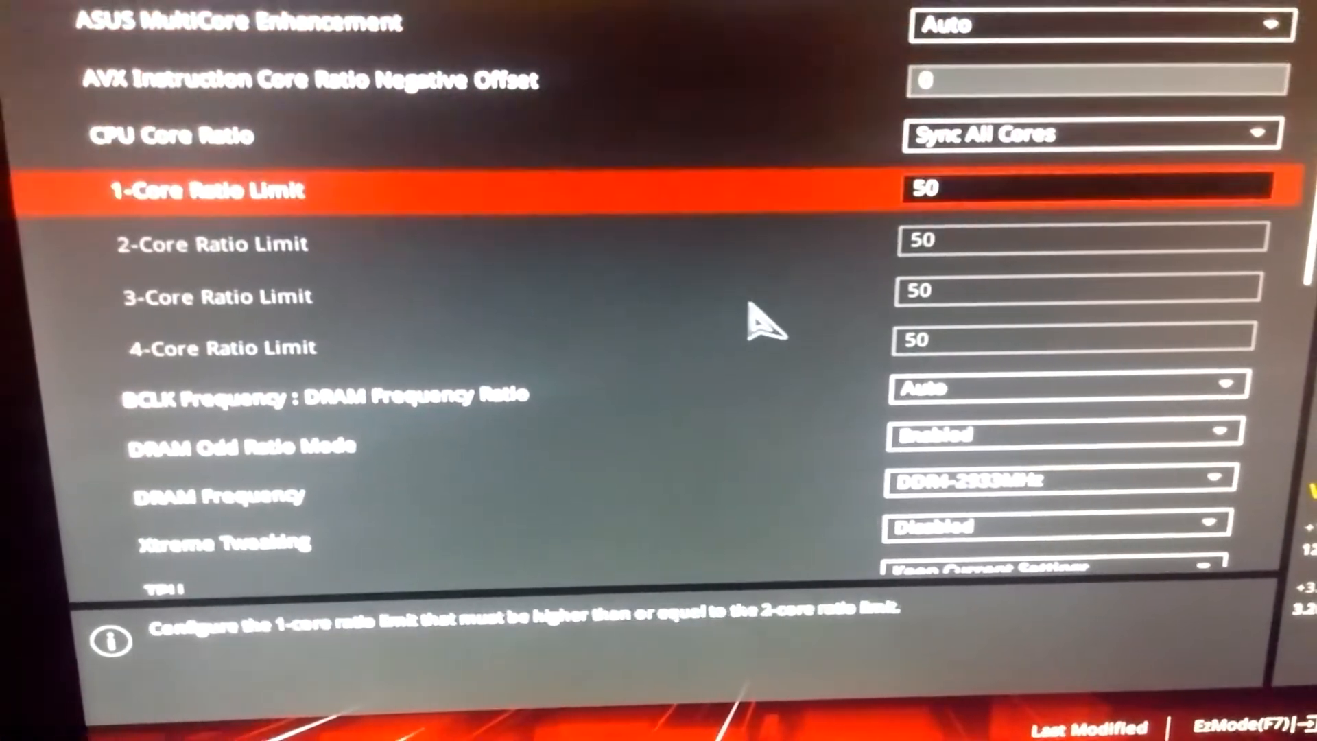
scroll(down, 3)
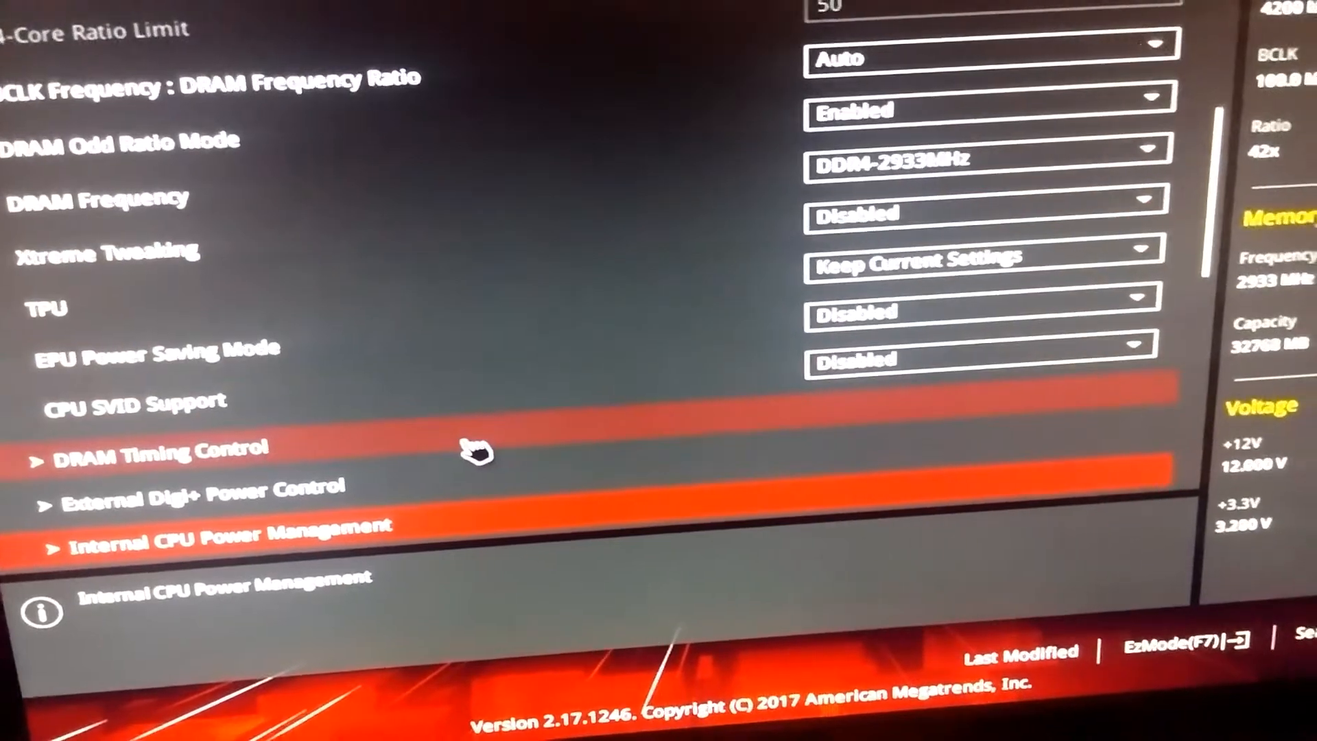
click(157, 449)
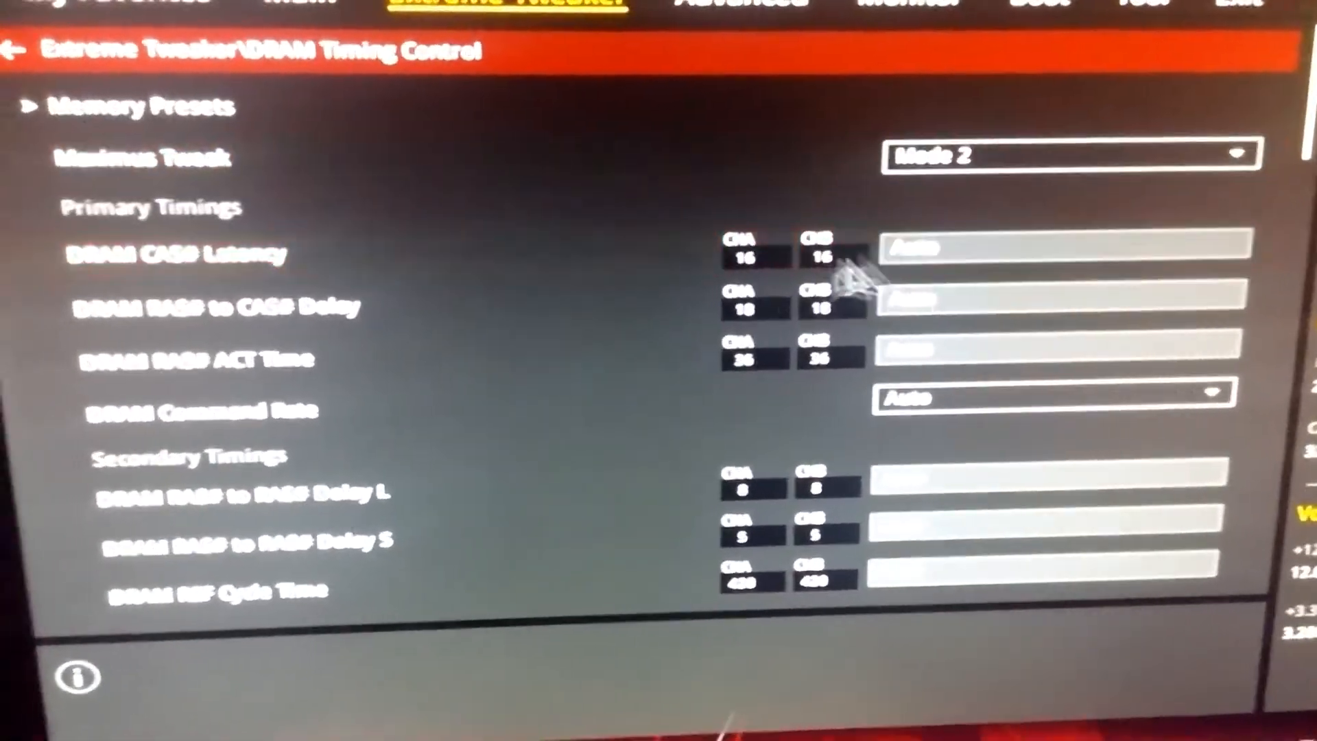
key(Escape)
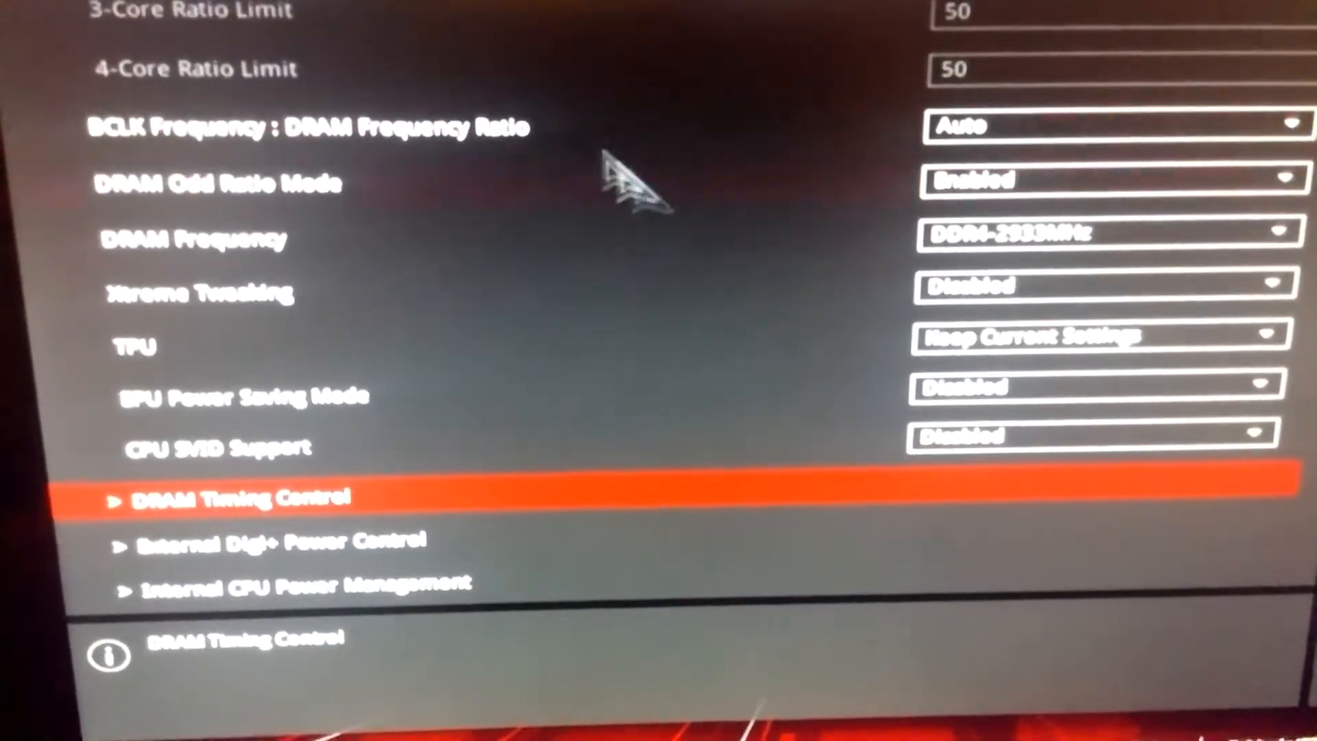
scroll(up, 3)
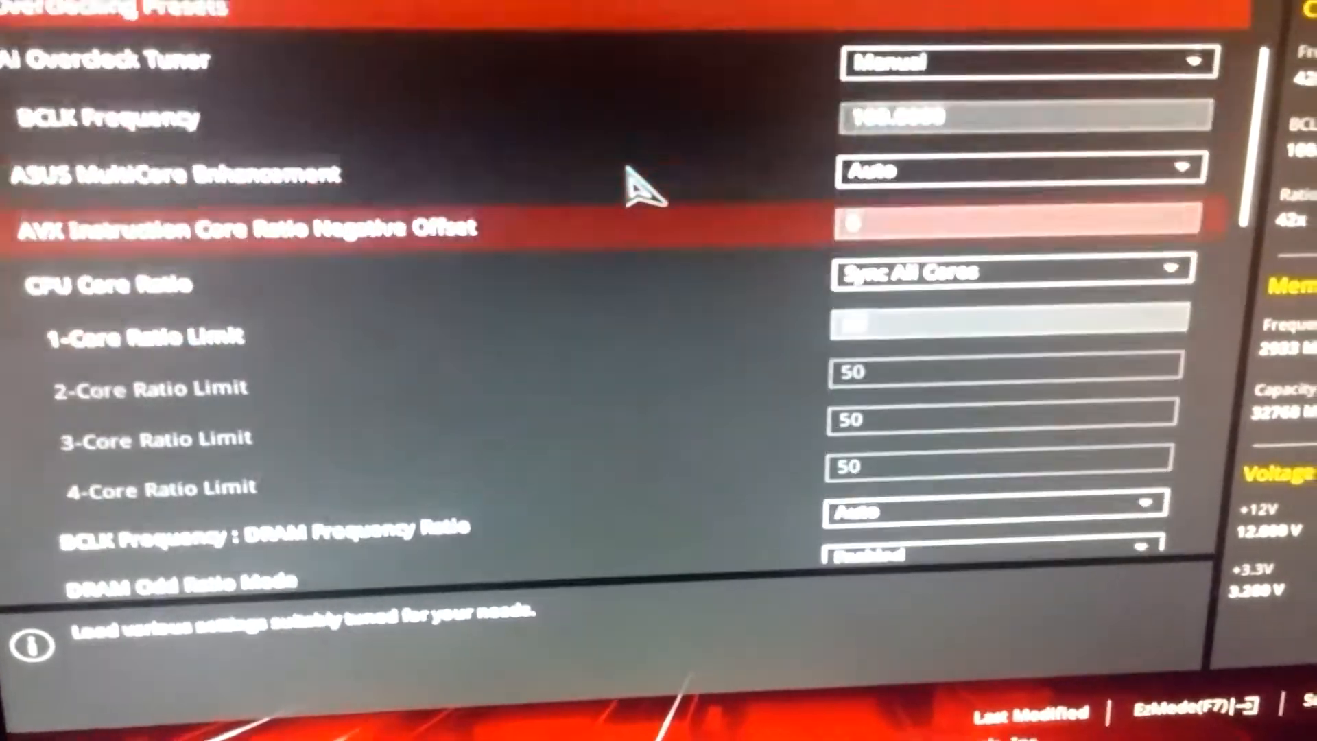
scroll(up, 3)
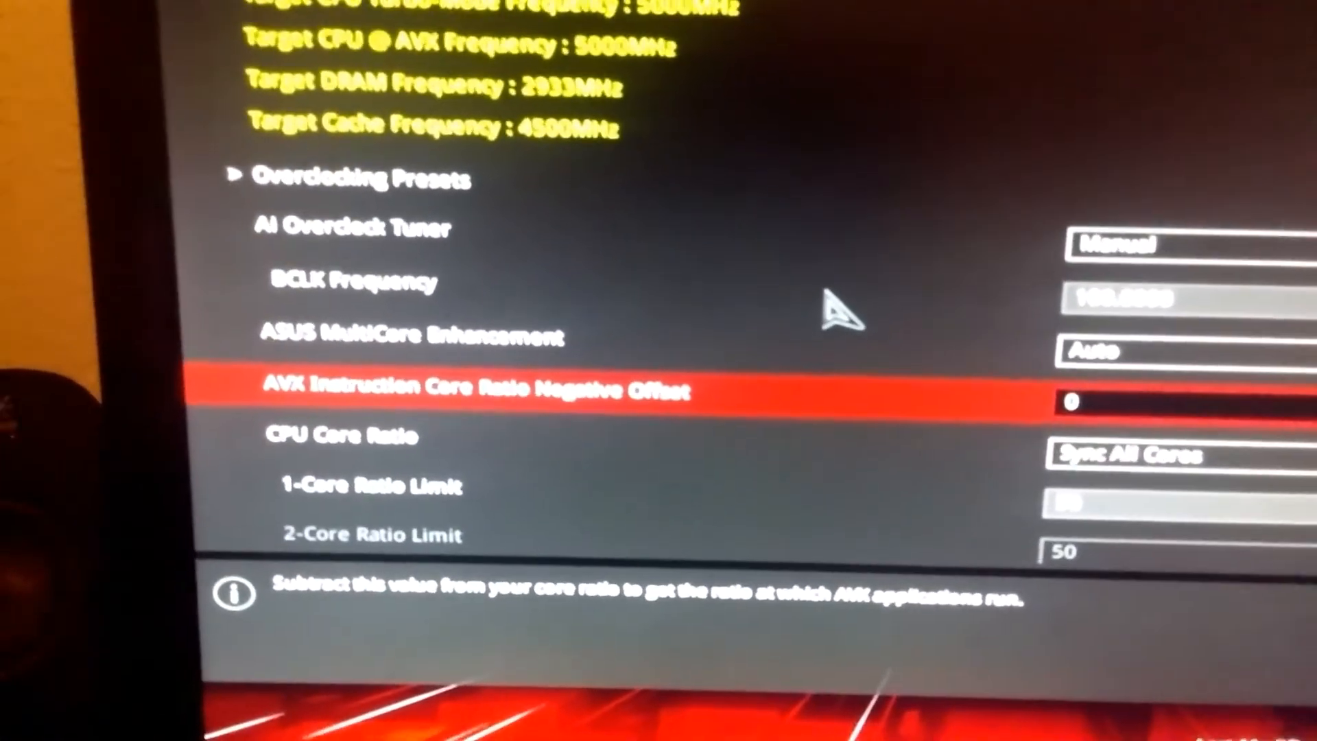
scroll(down, 3)
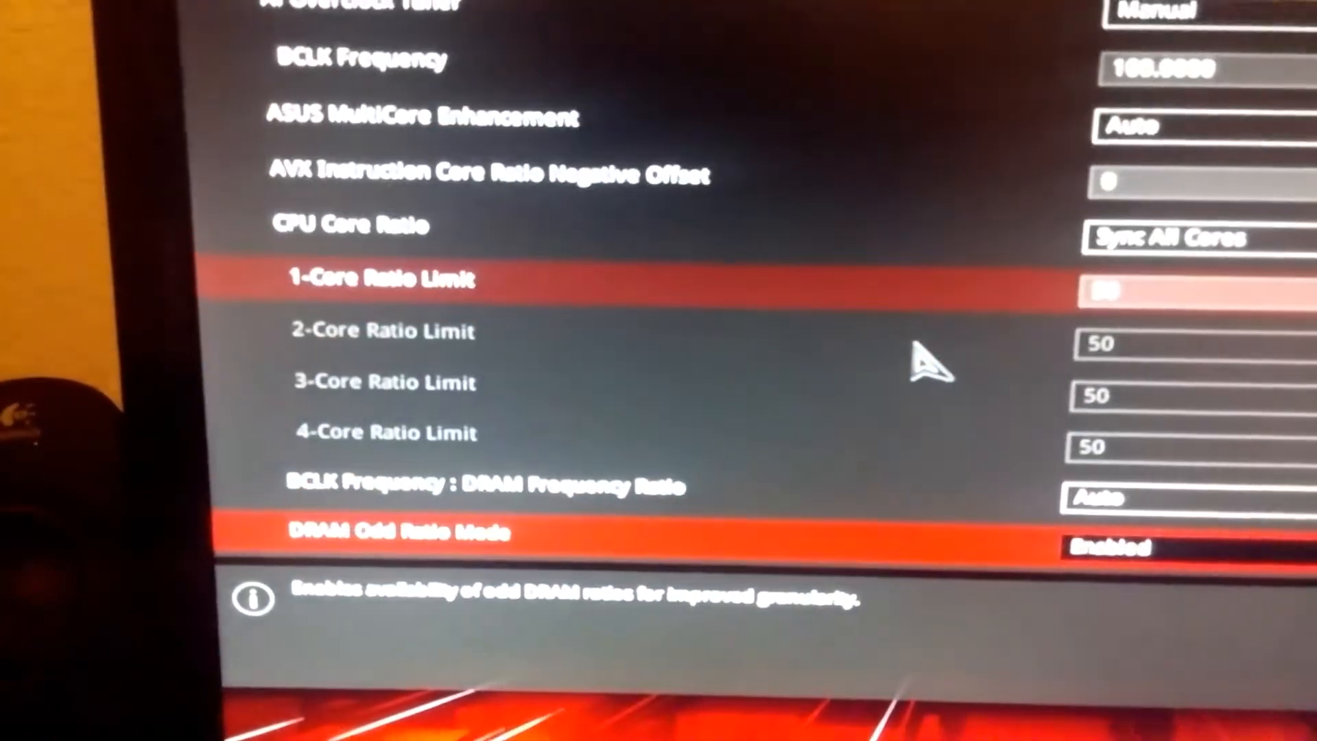
scroll(down, 3)
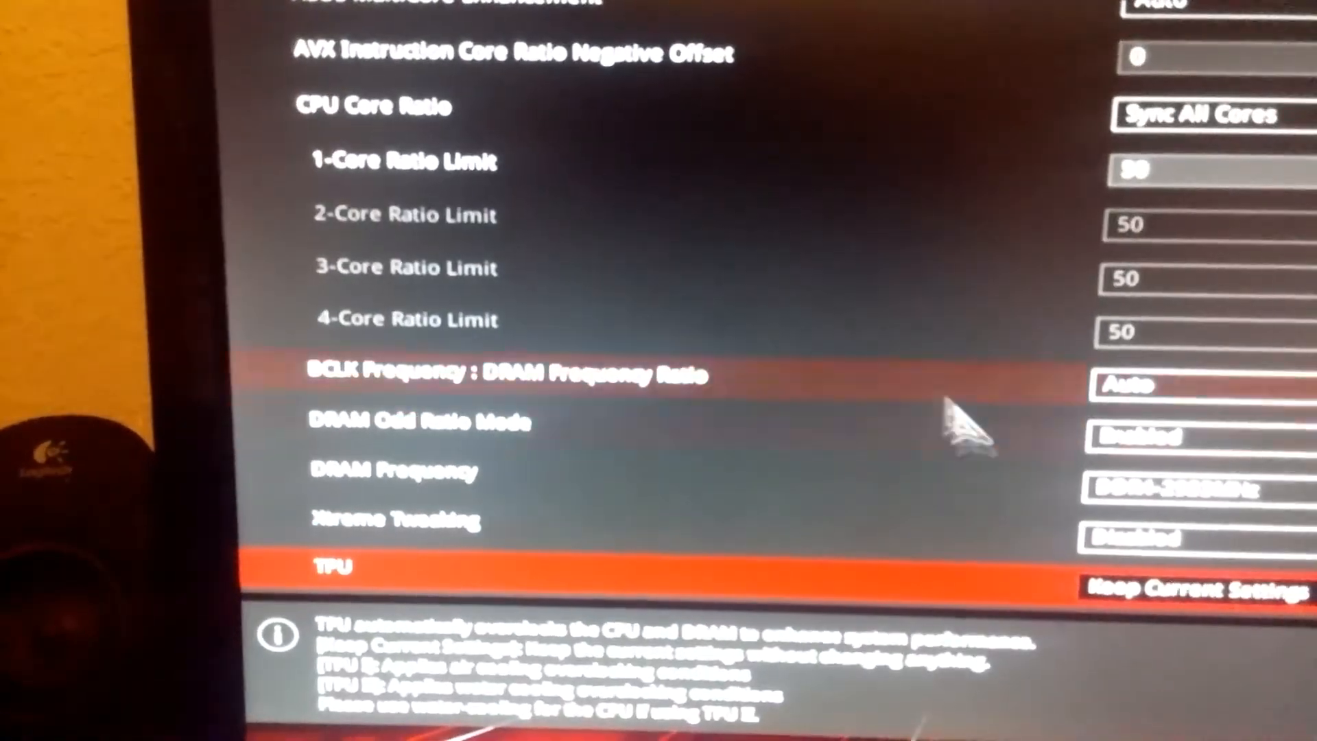
scroll(down, 3)
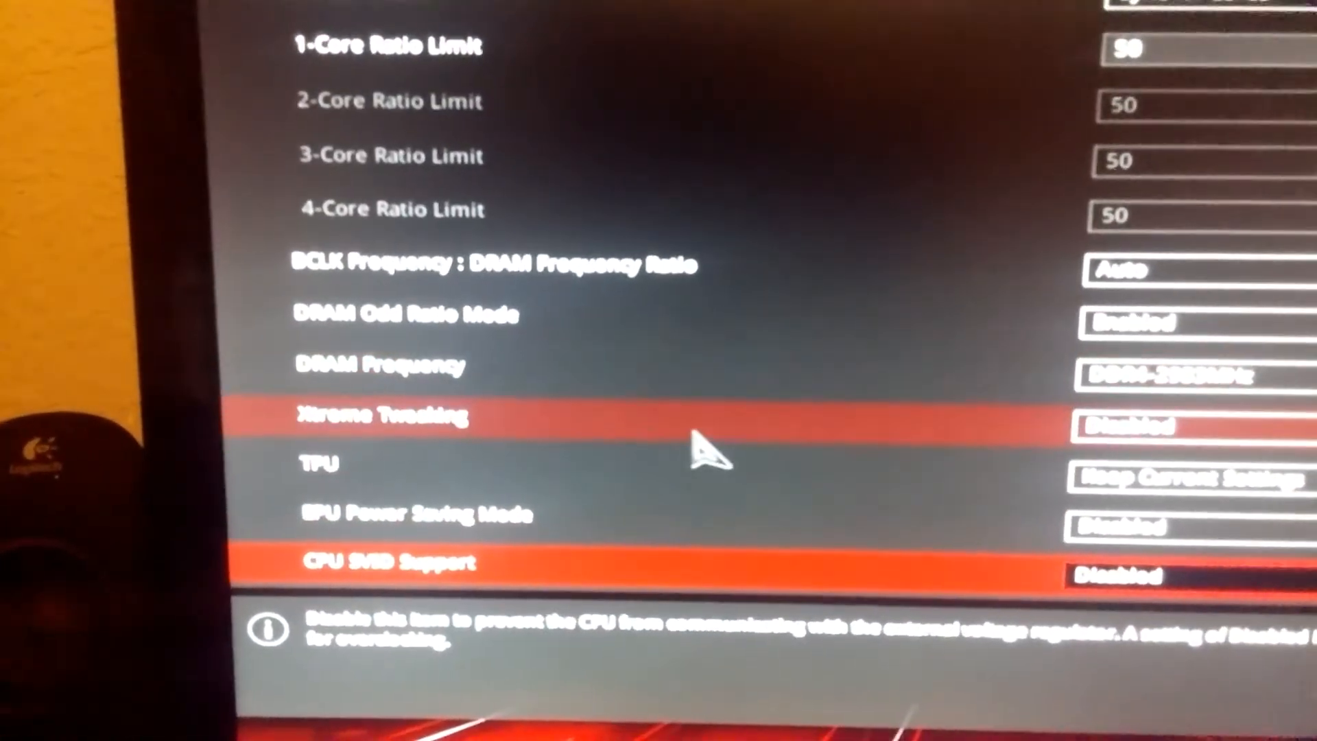
key(up)
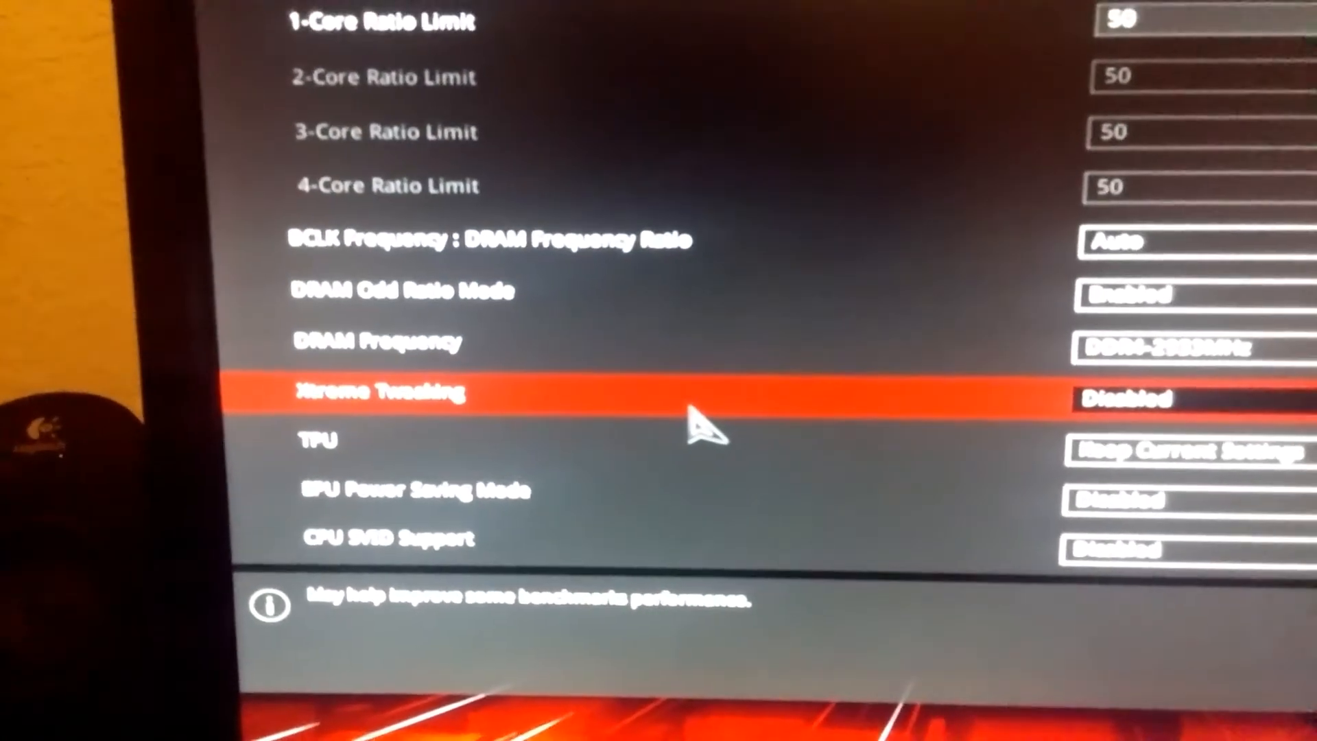
key(Down)
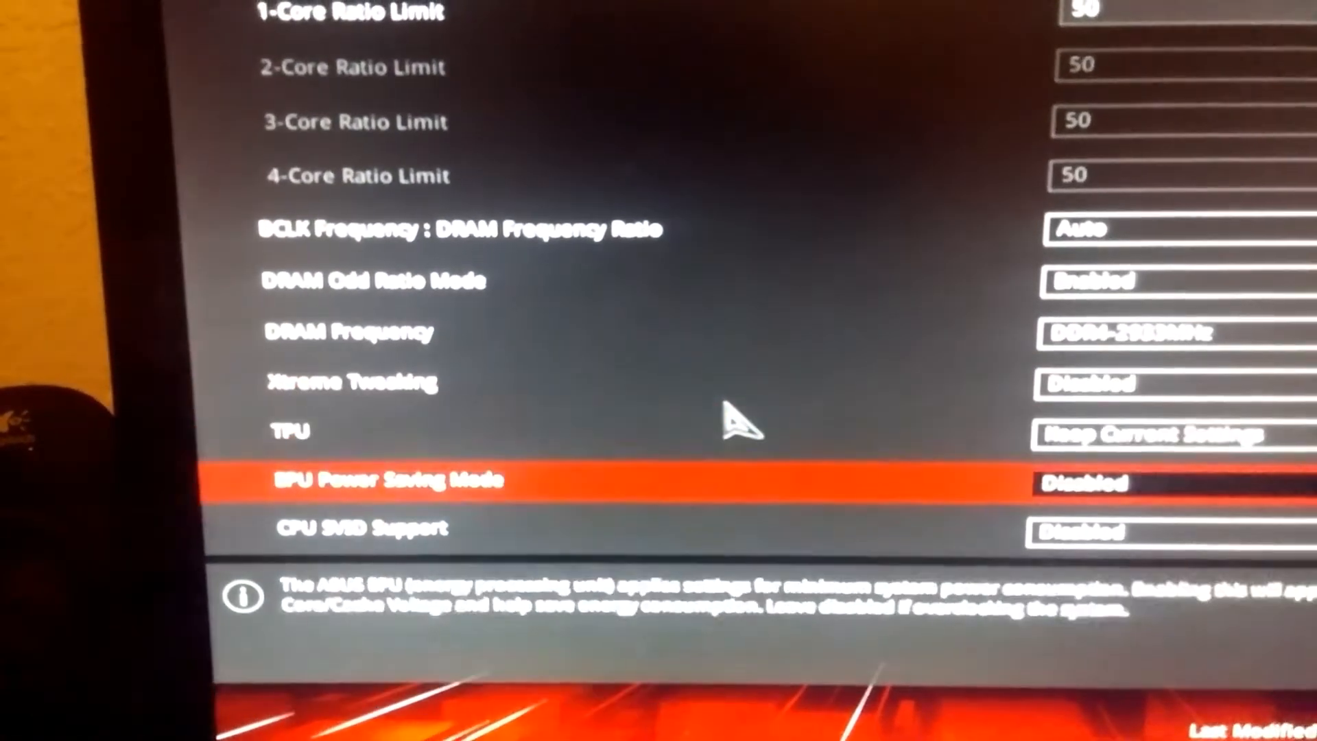
scroll(down, 3)
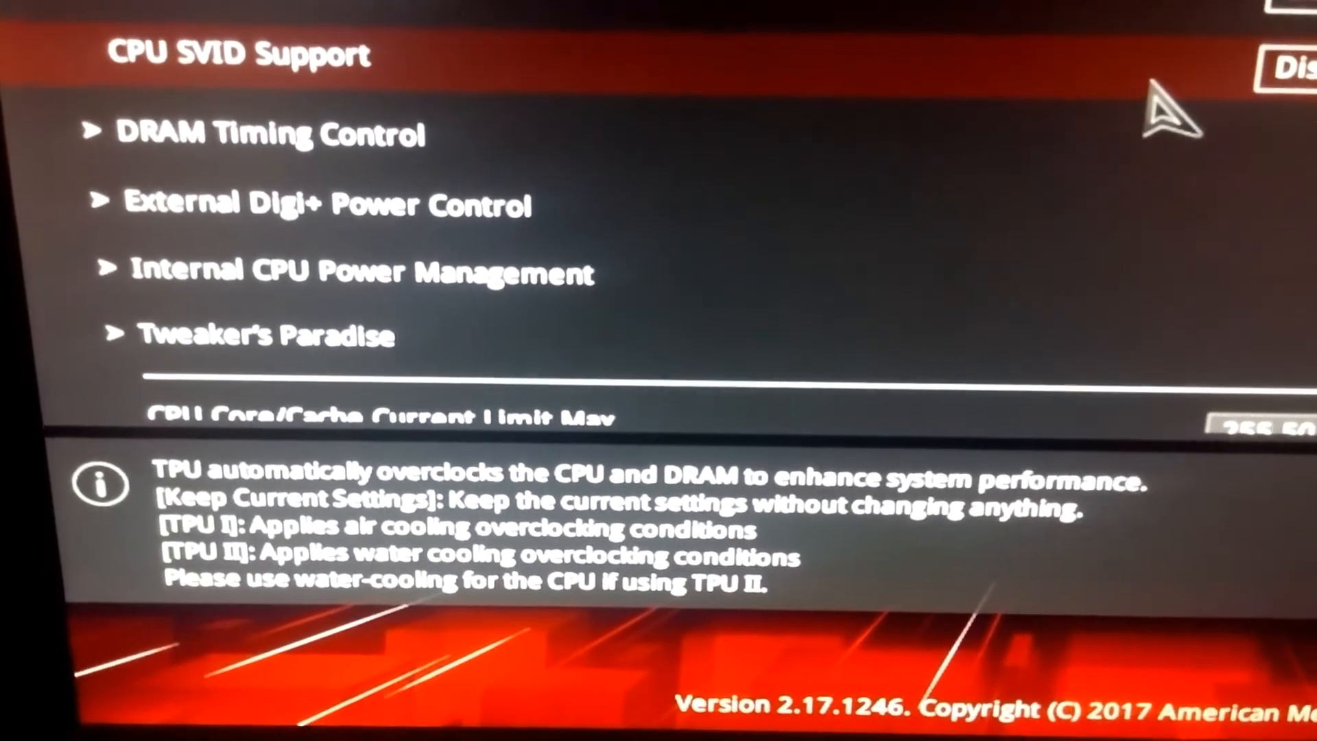
scroll(up, 3)
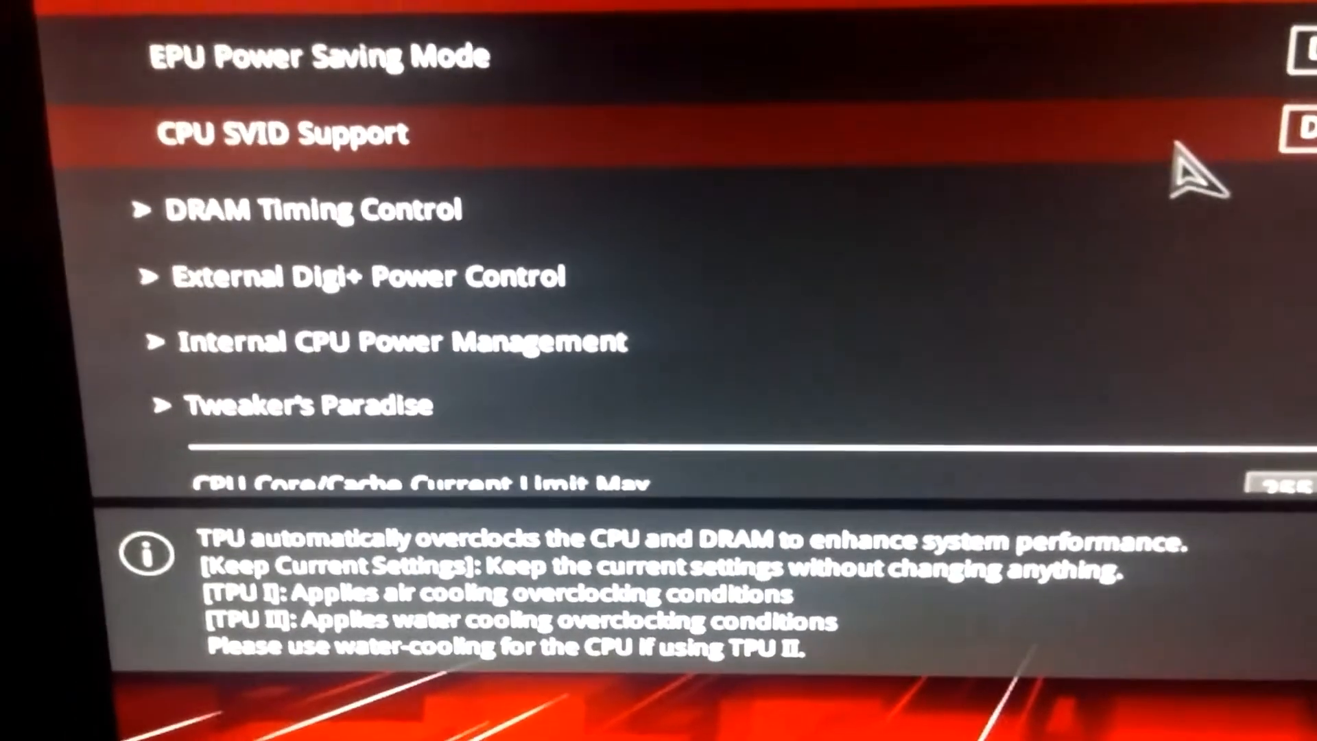
scroll(up, 3)
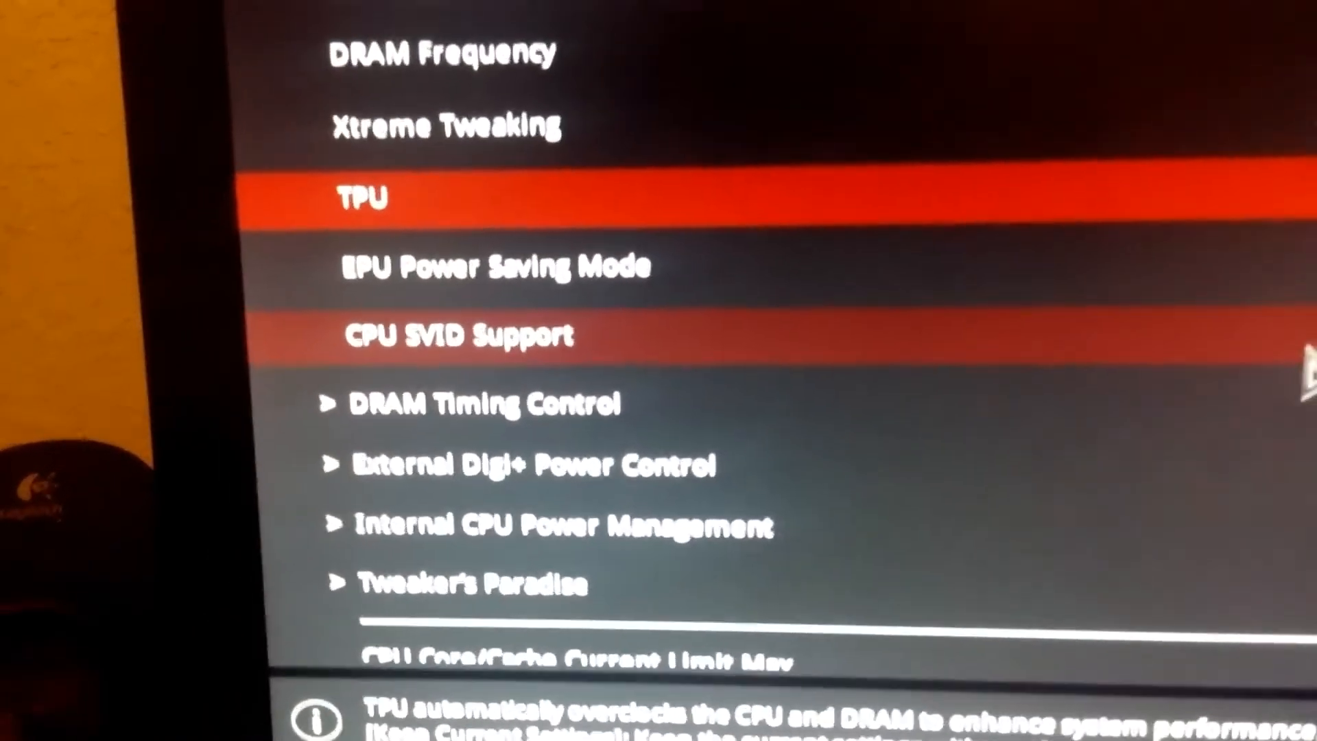
scroll(up, 3)
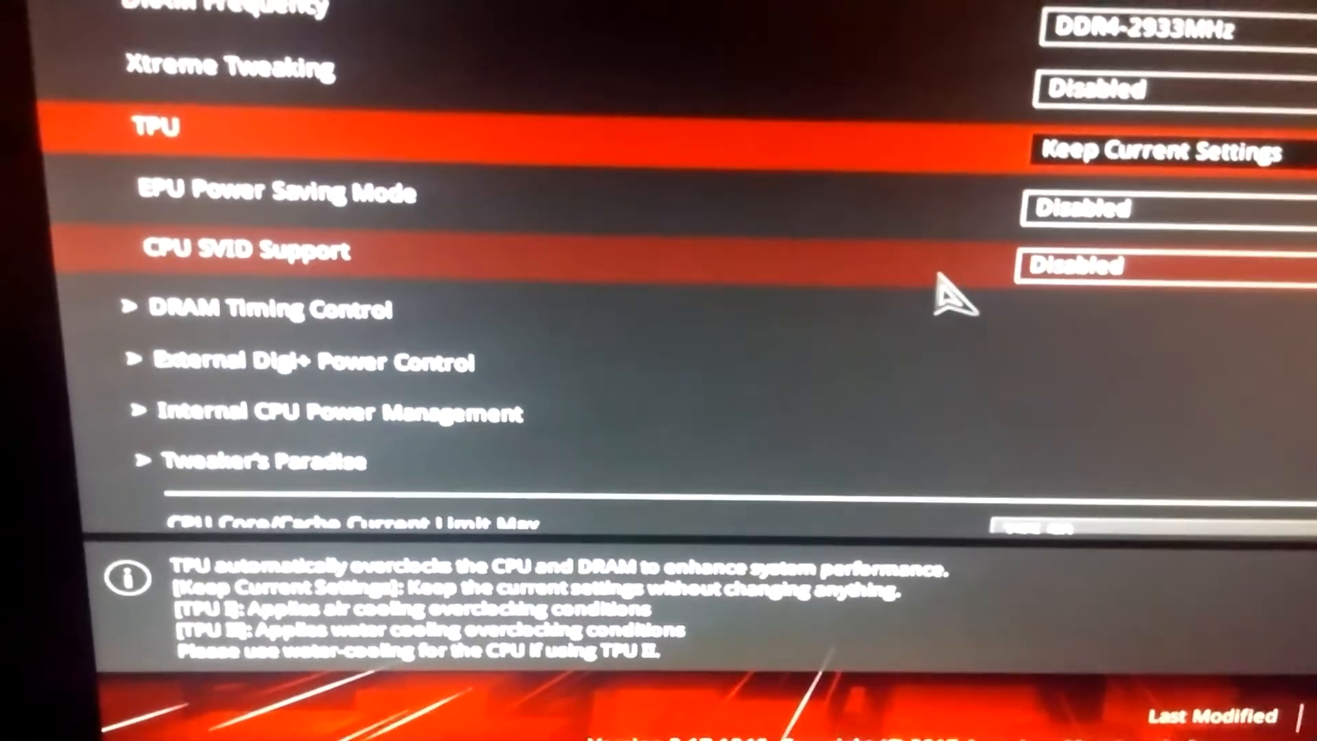
scroll(up, 3)
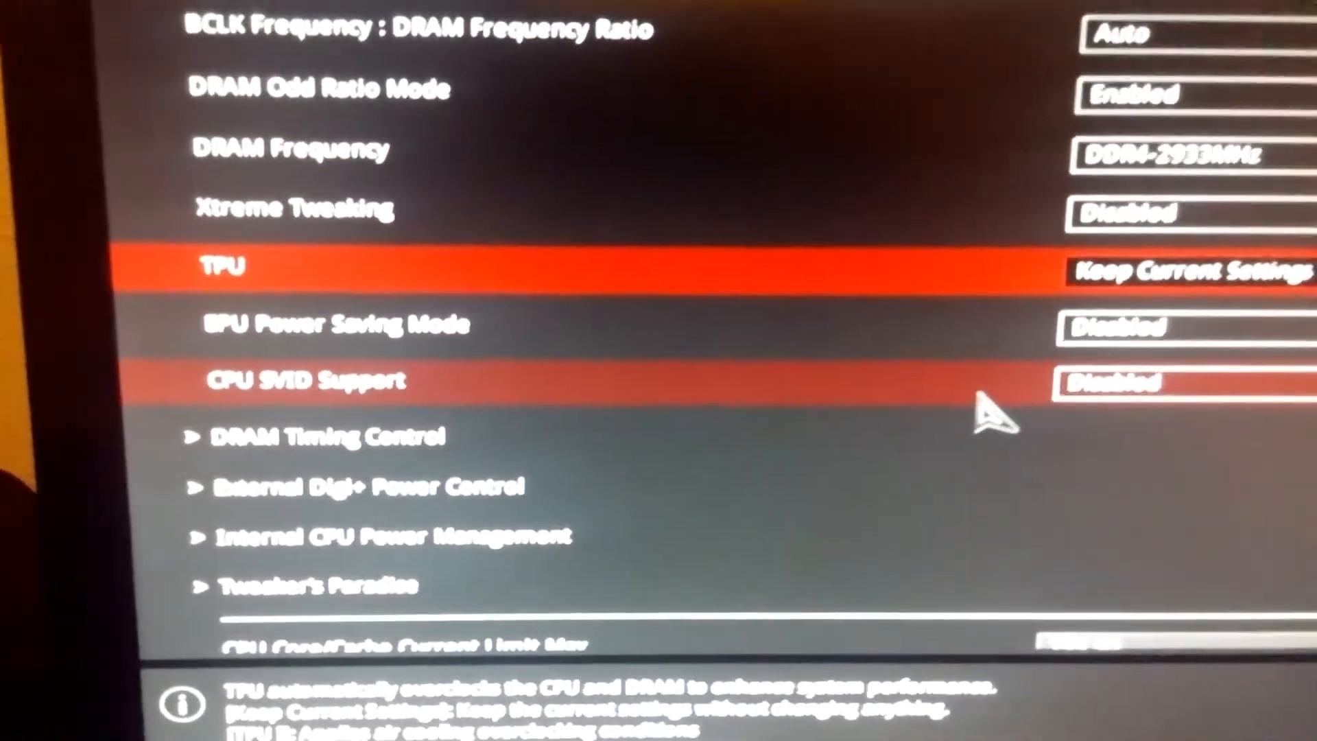